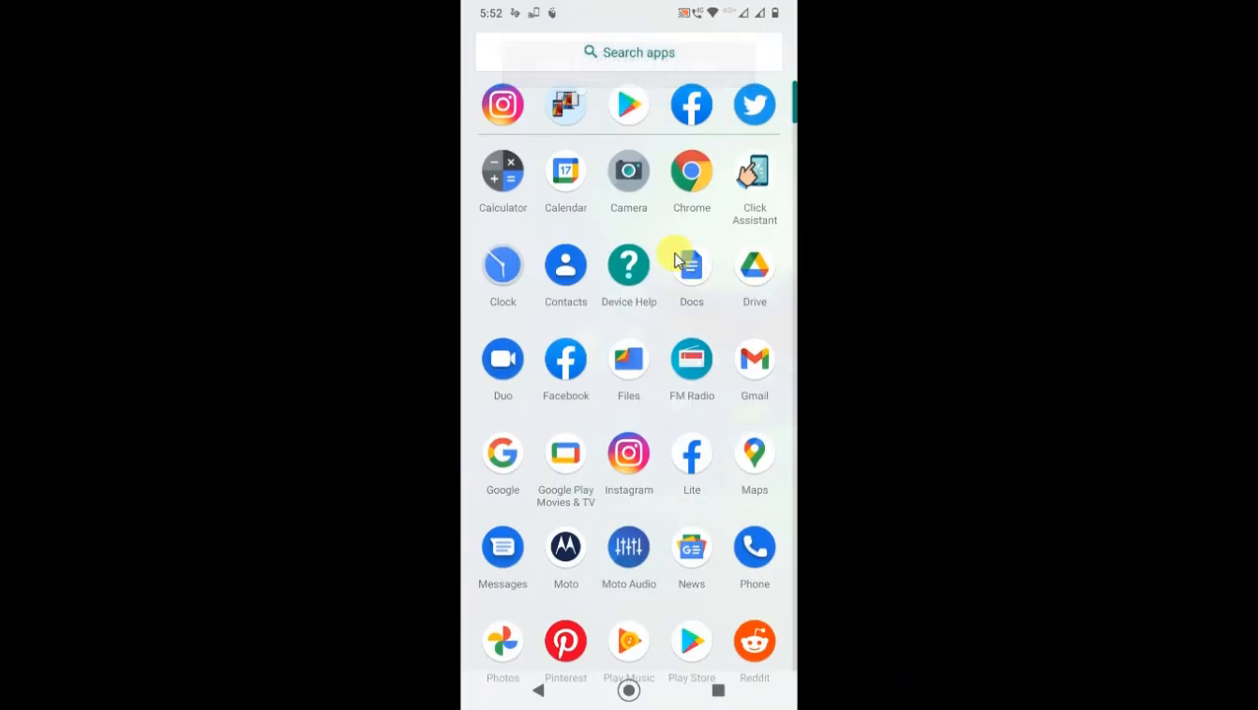
pyautogui.moveTo(784, 276)
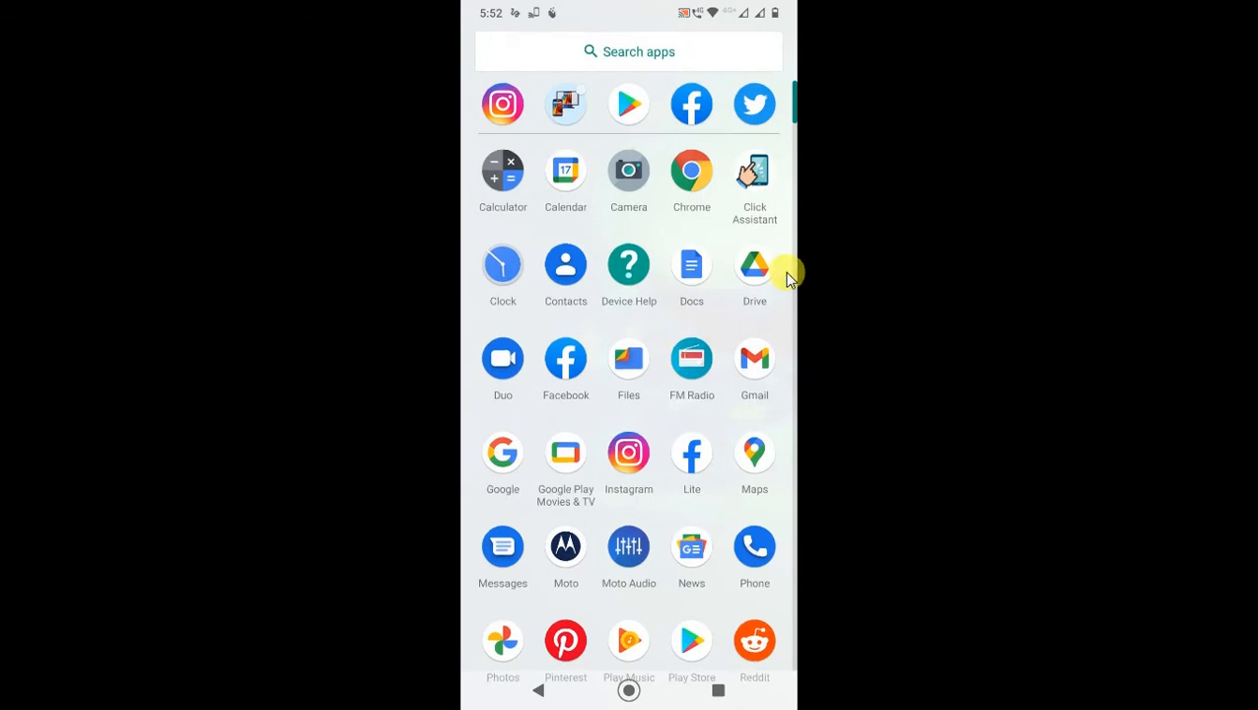
pyautogui.moveTo(715, 107)
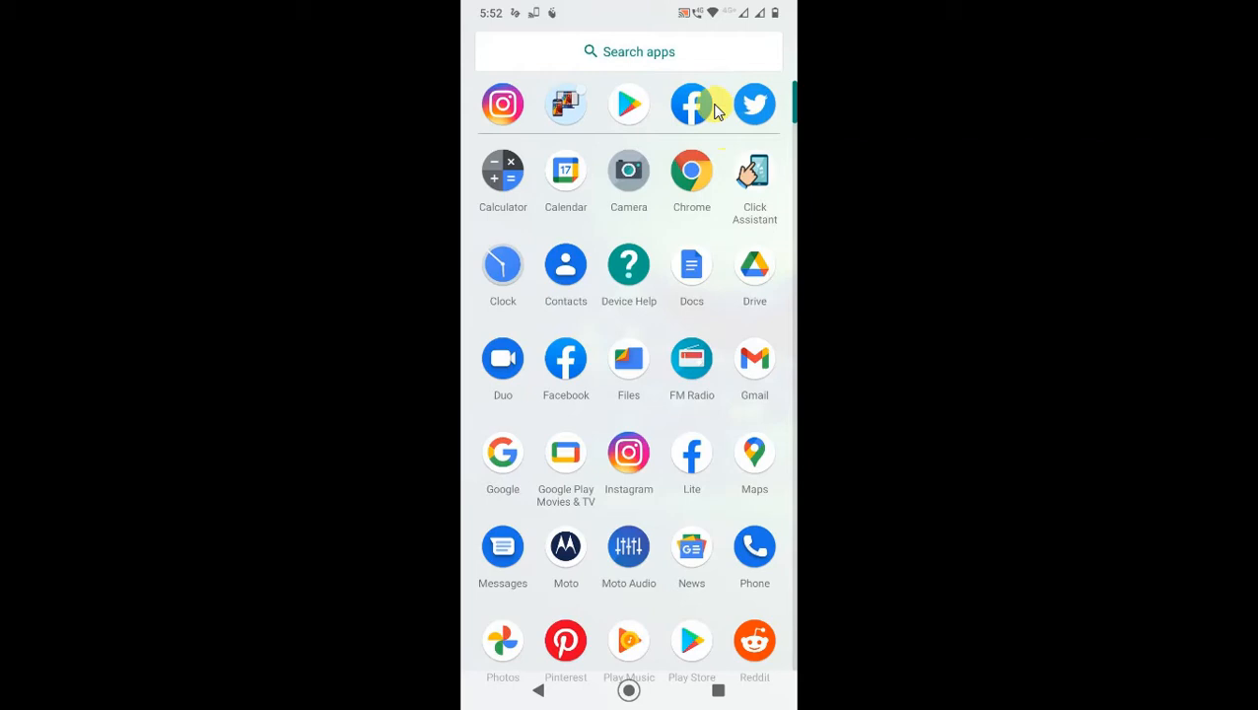
# Step: Launch Facebook from the app drawer and go to your own profile page
pyautogui.click(692, 103)
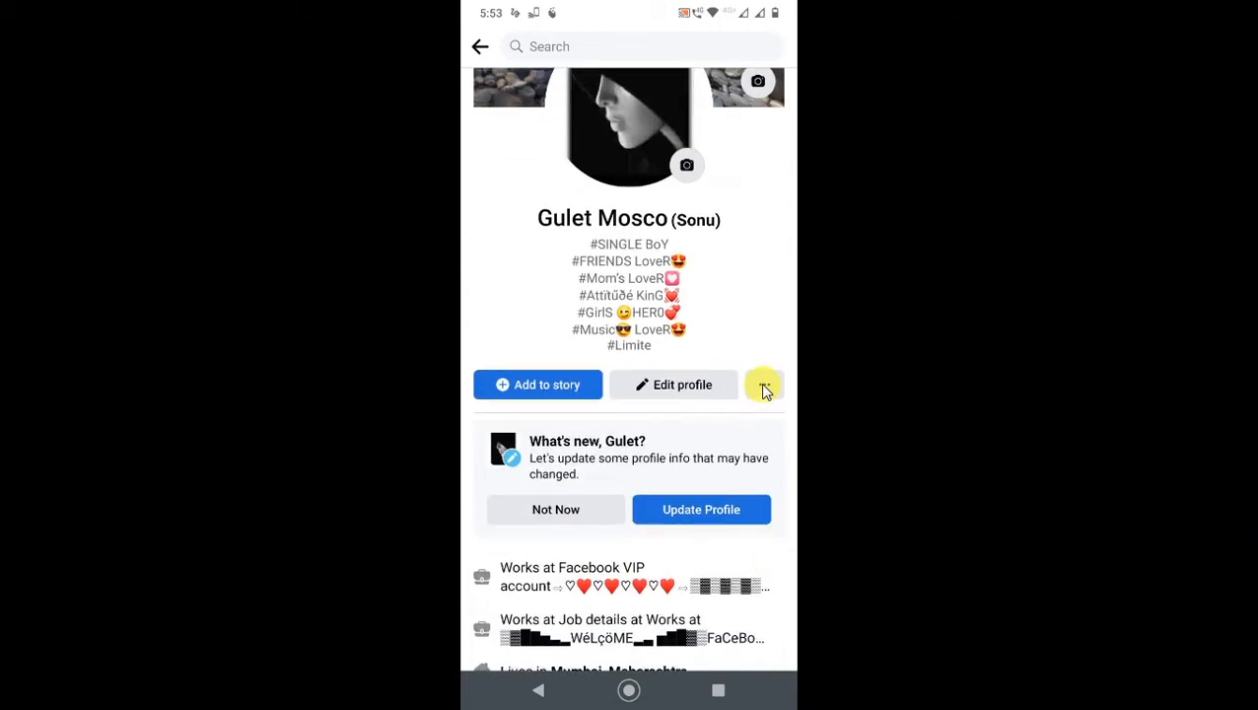
# Step: Open Activity Log through the profile's three-dot Profile Settings menu
pyautogui.click(764, 385)
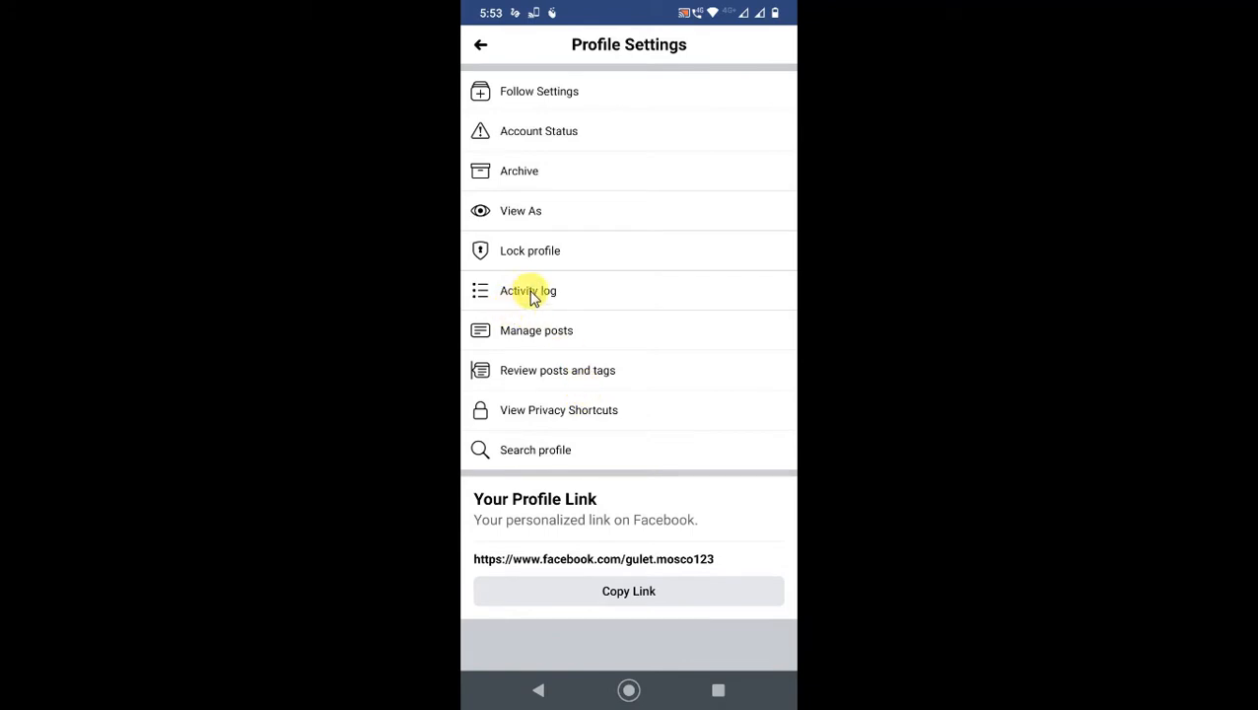
pyautogui.click(529, 291)
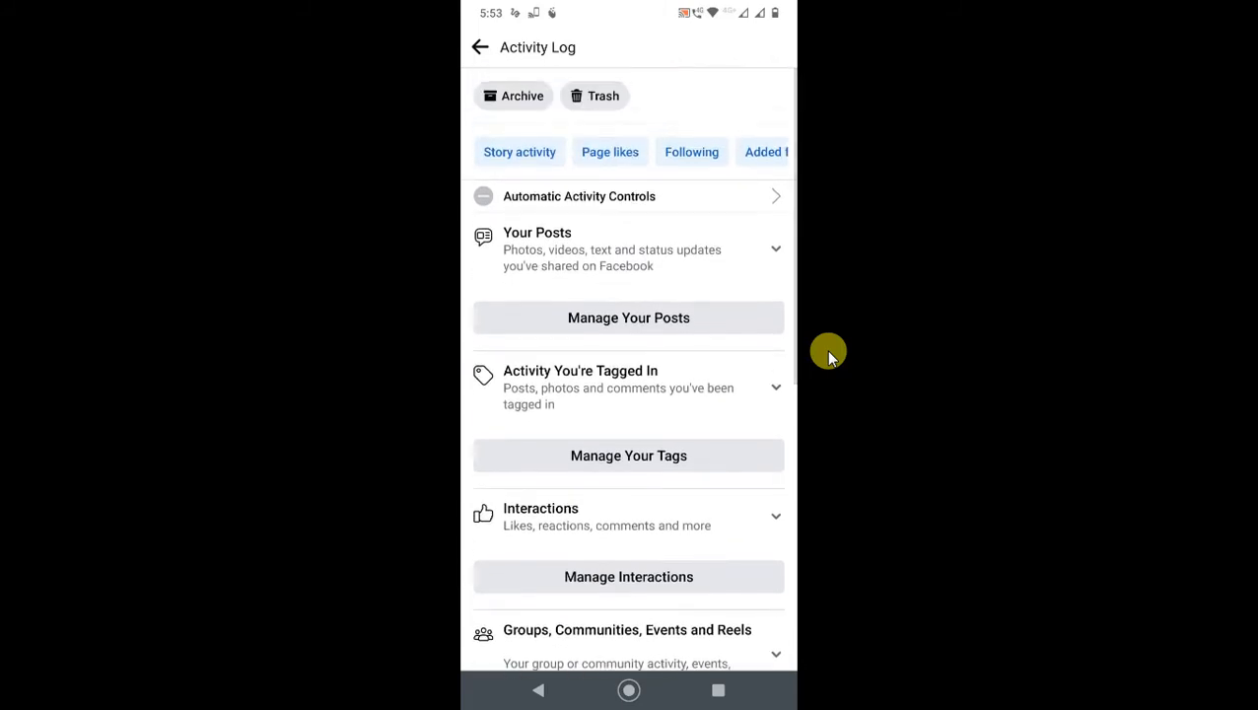
pyautogui.moveTo(816, 334)
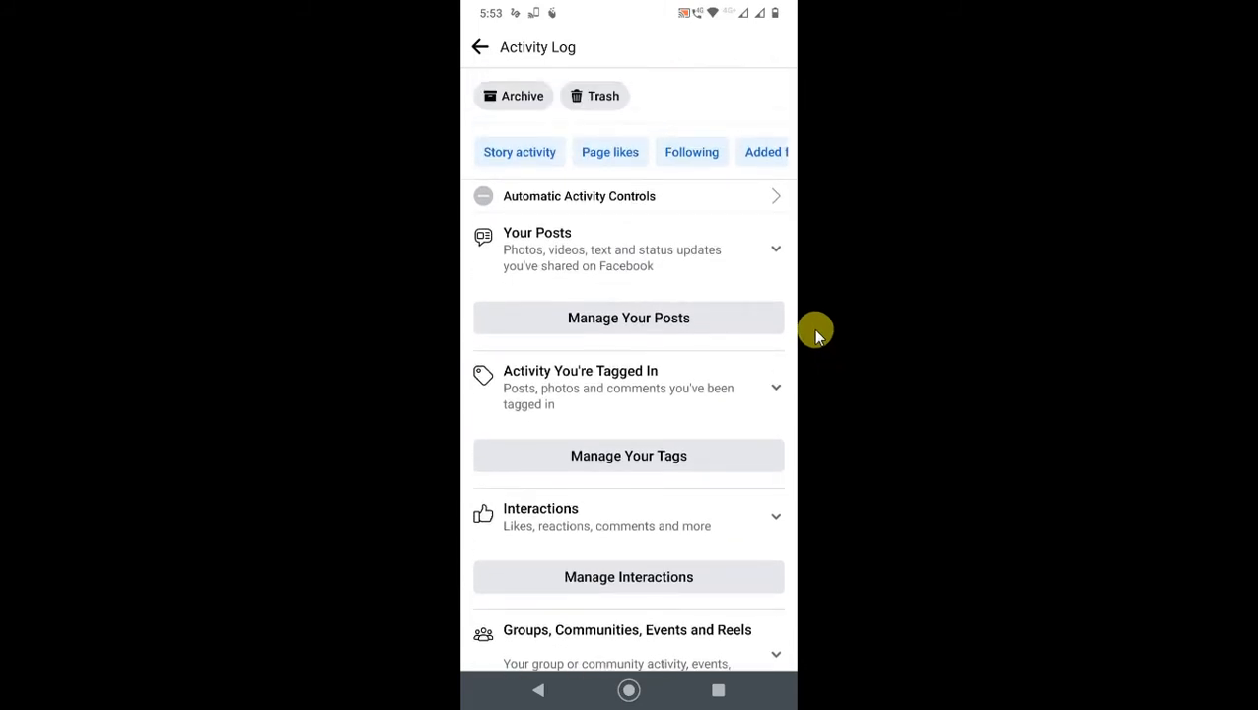
pyautogui.moveTo(666, 269)
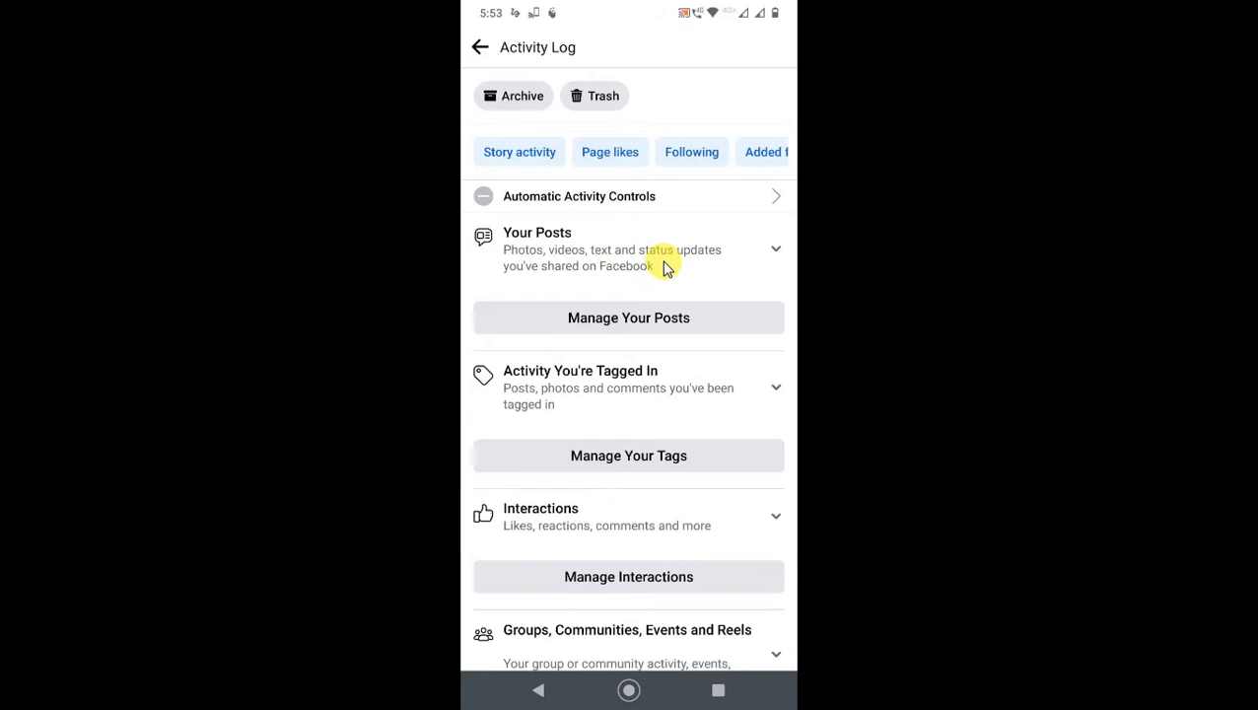
pyautogui.moveTo(605, 255)
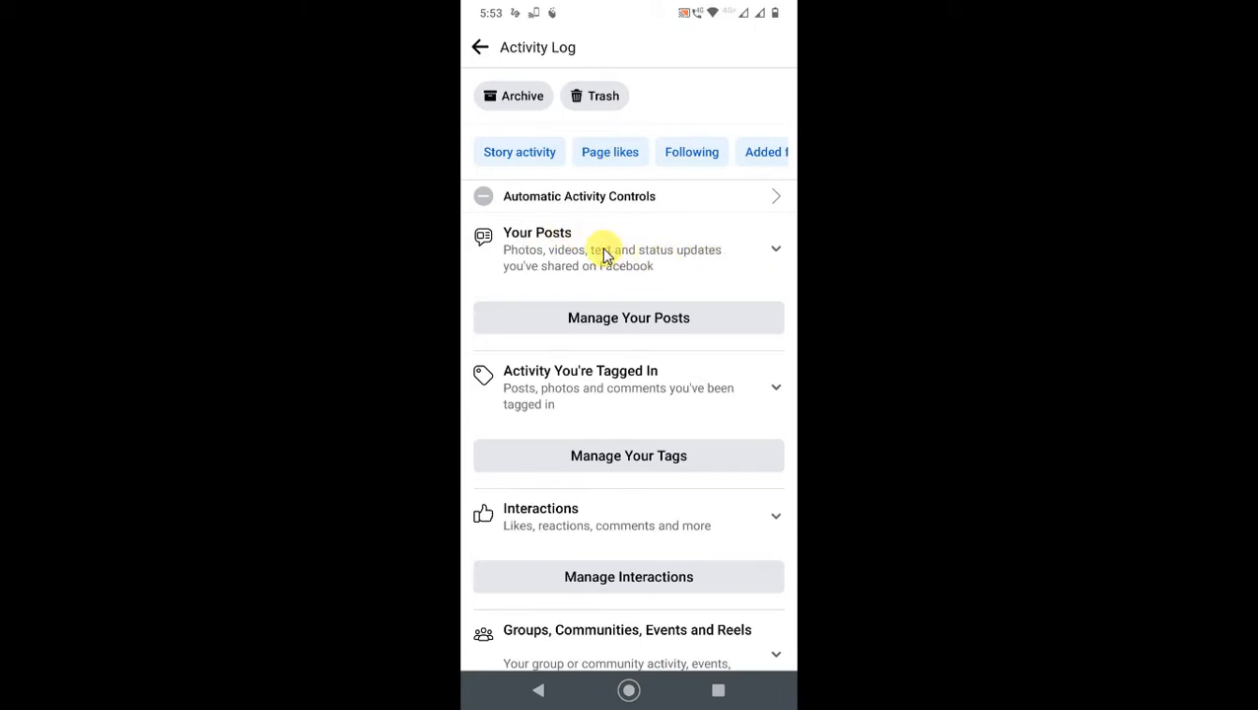
# Step: Expand Your Posts to show text updates, photos and videos, albums, and other apps
pyautogui.click(628, 249)
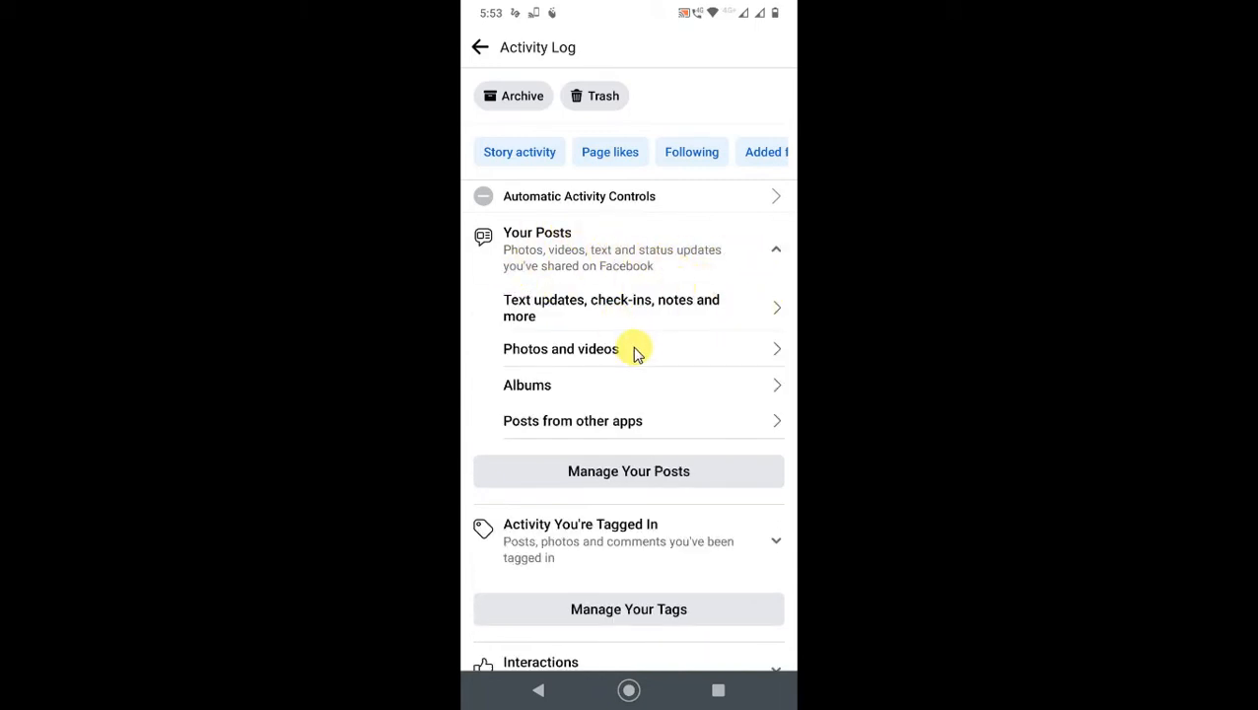
pyautogui.moveTo(658, 335)
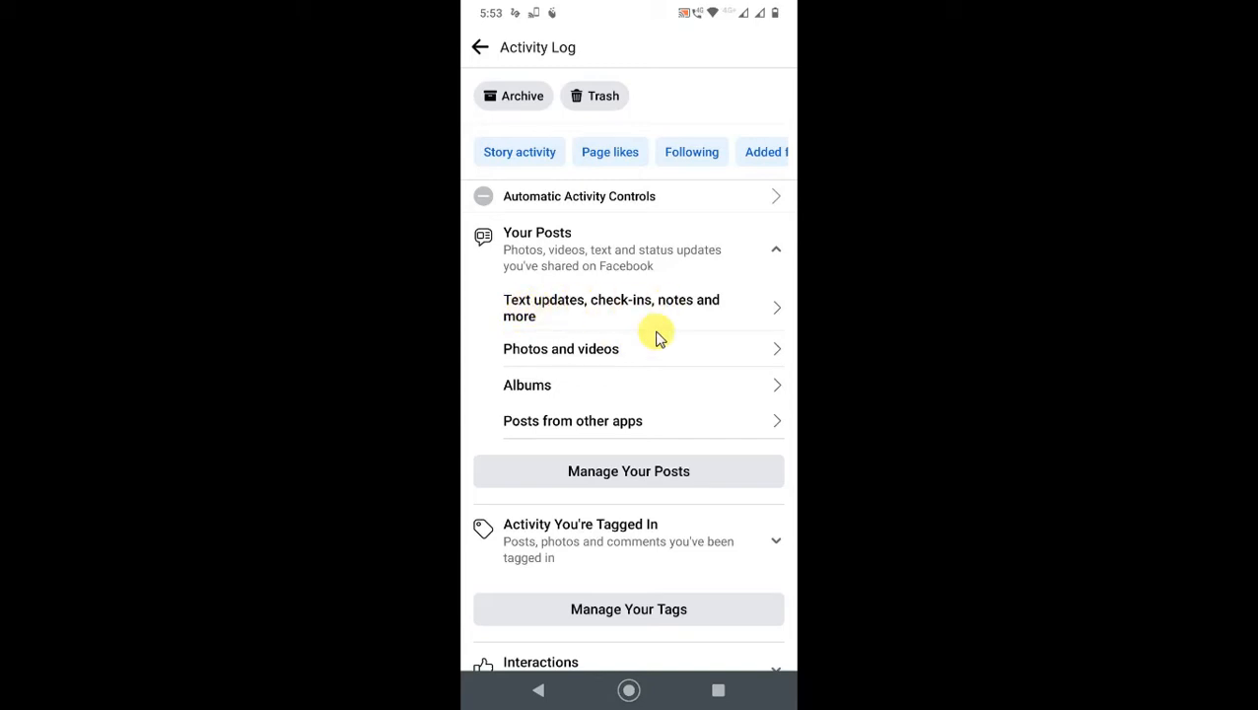
pyautogui.moveTo(560, 433)
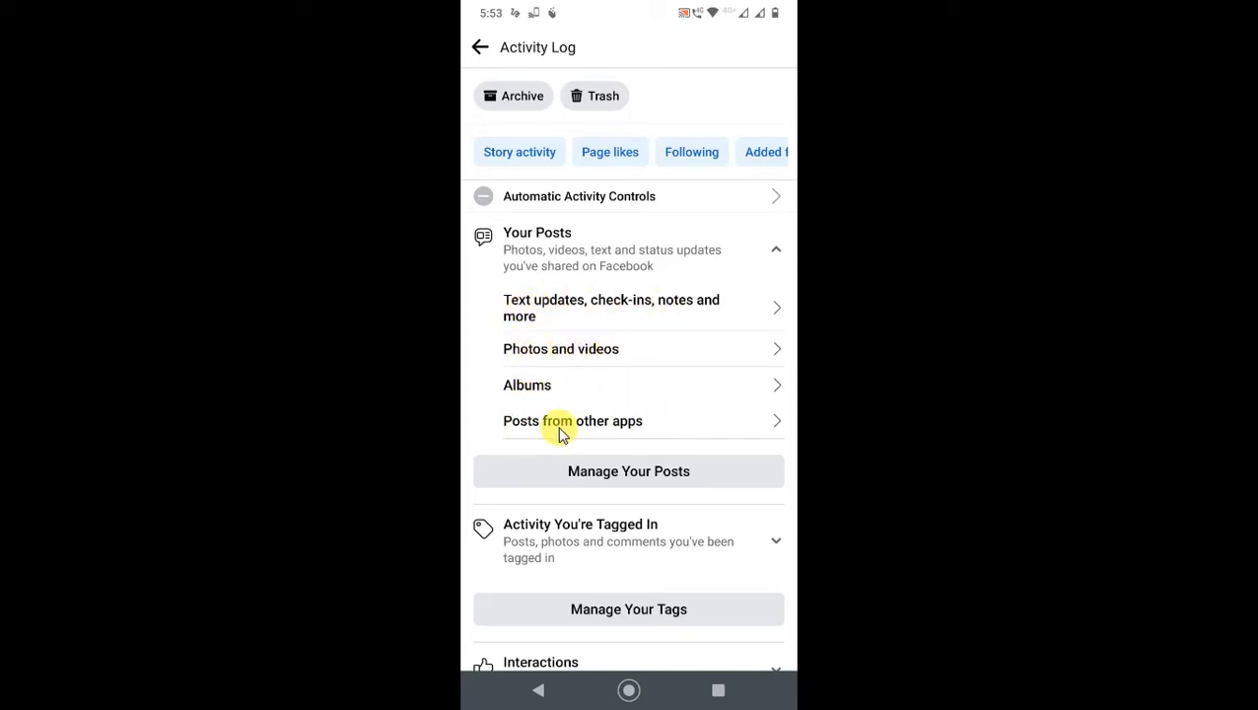
pyautogui.moveTo(701, 348)
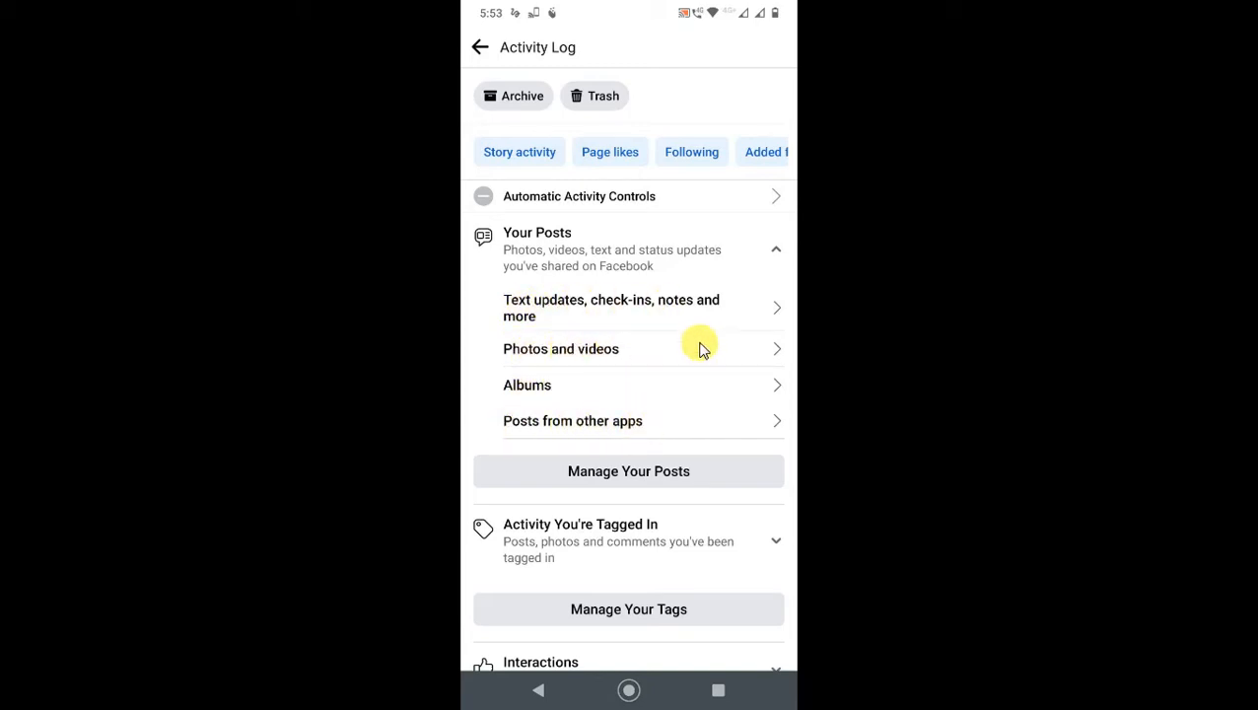
pyautogui.moveTo(676, 394)
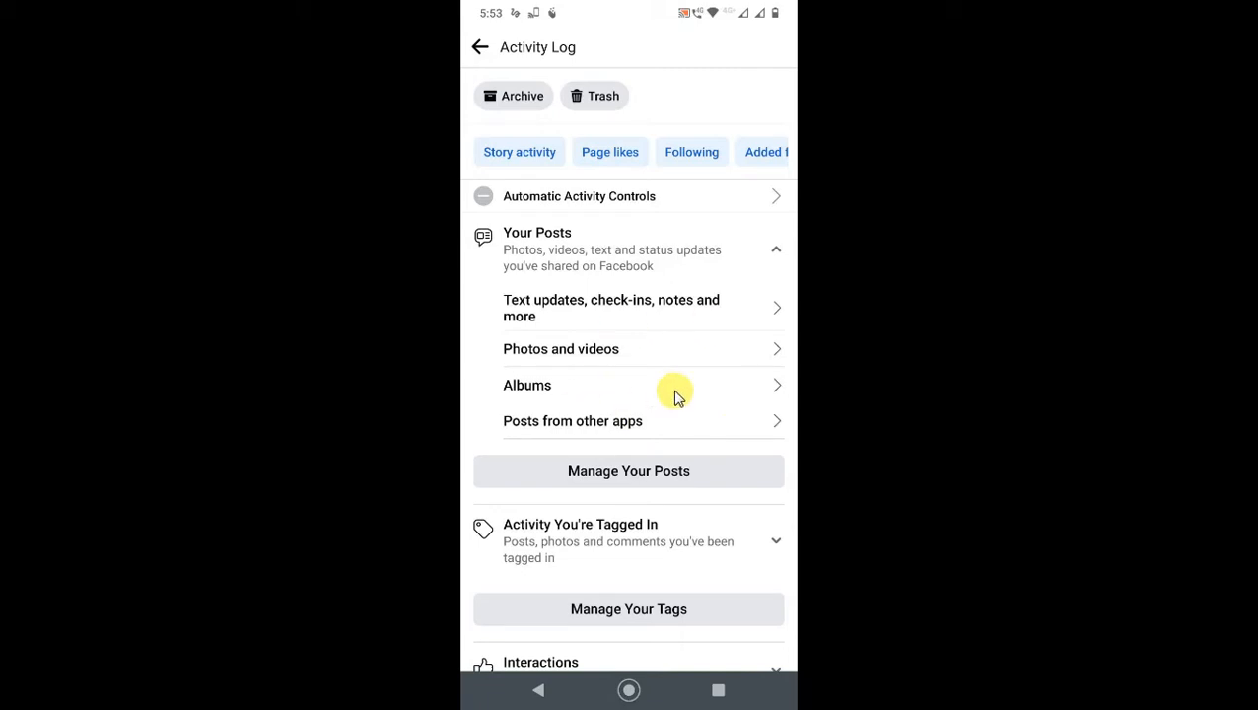
pyautogui.moveTo(505, 384)
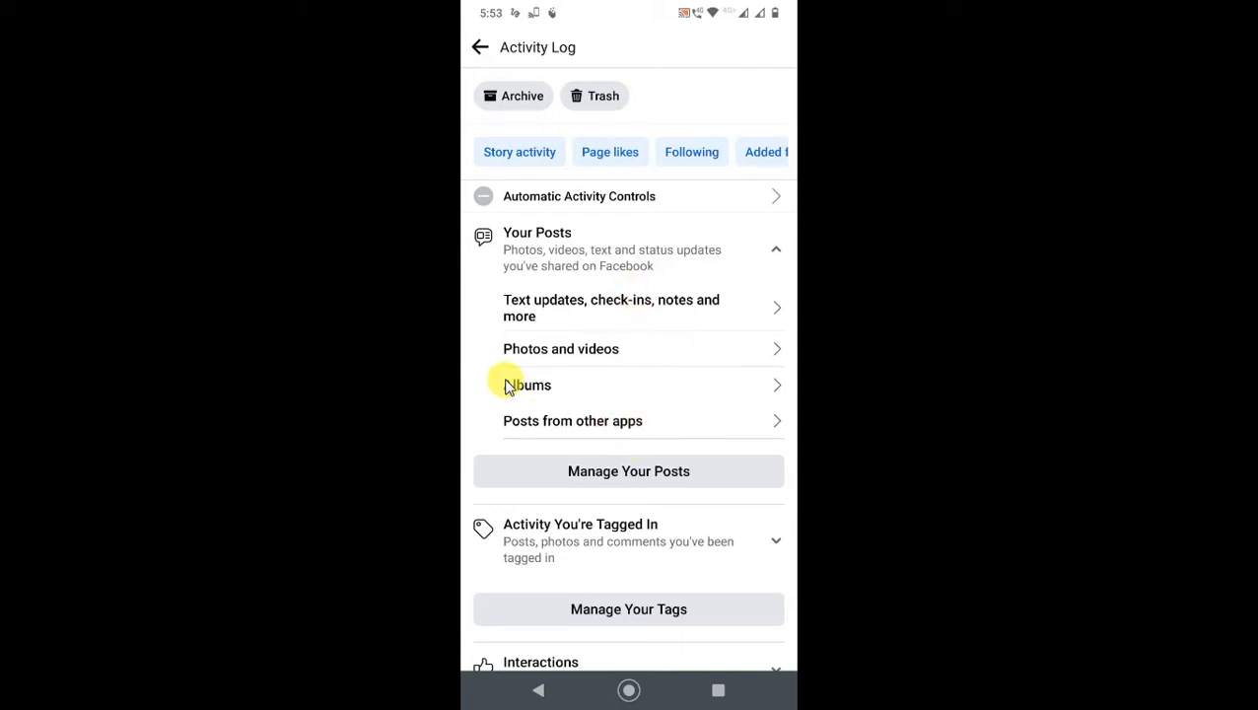
pyautogui.moveTo(621, 311)
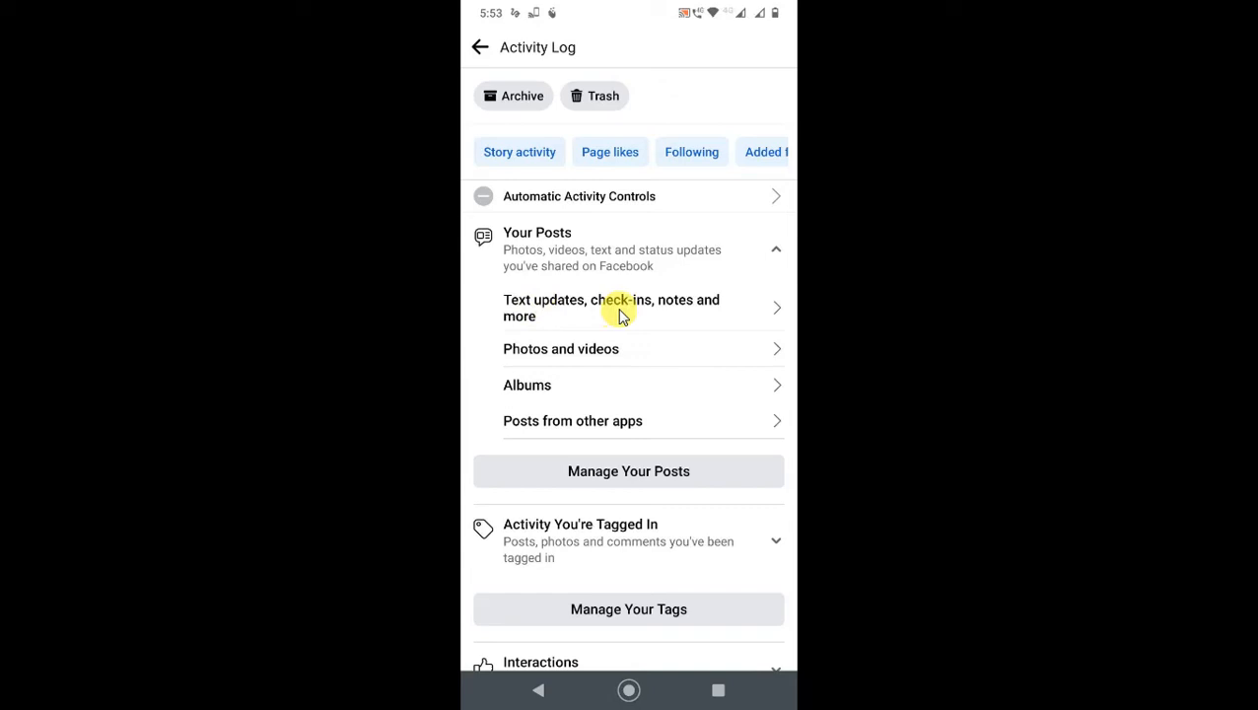
pyautogui.moveTo(645, 365)
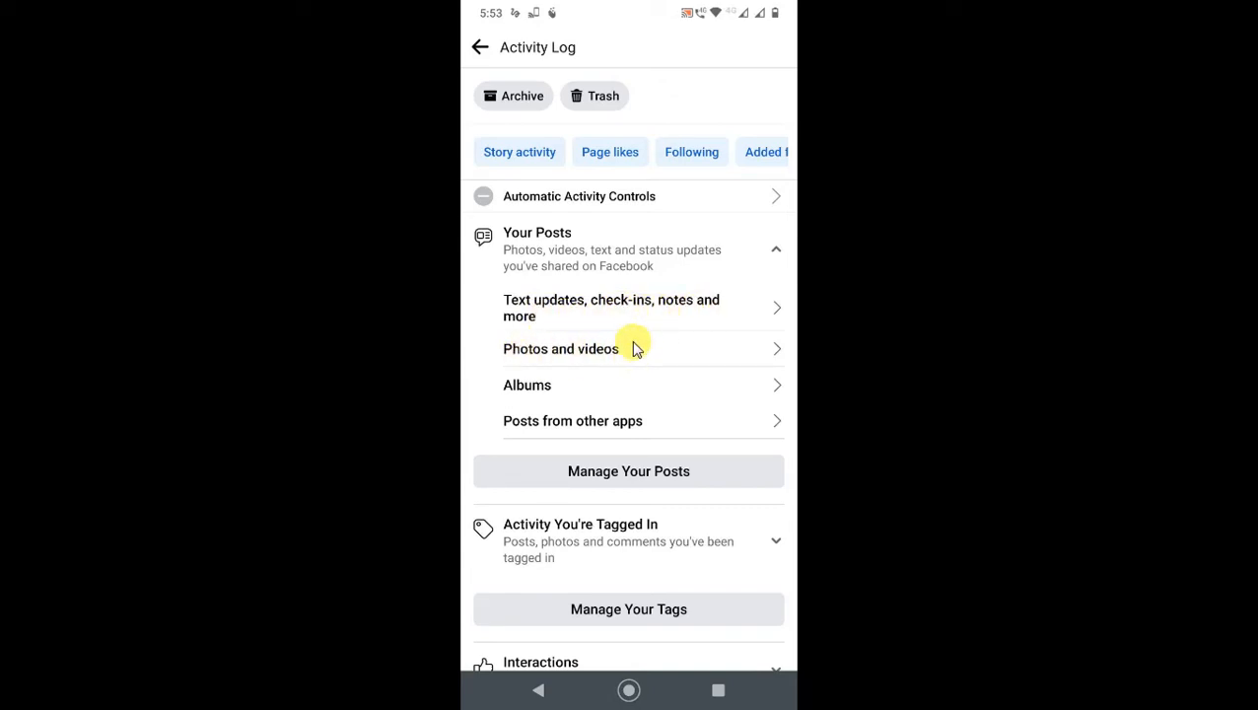
pyautogui.moveTo(620, 307)
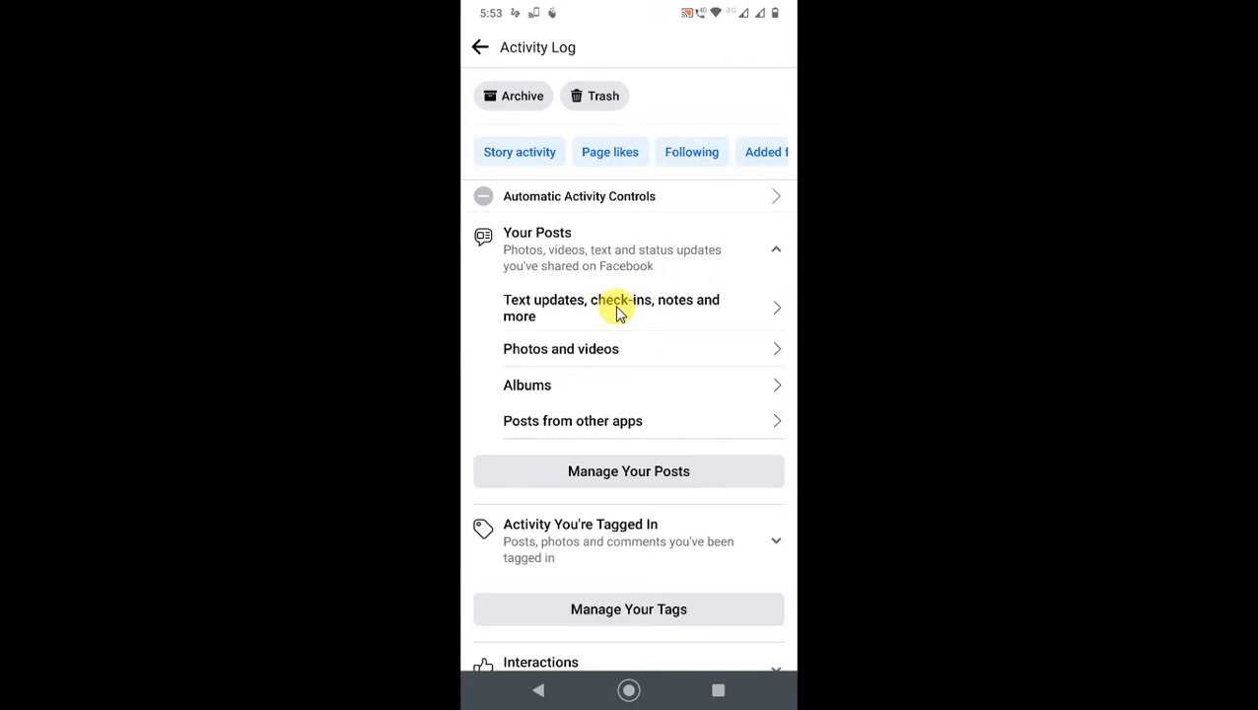
# Step: View 'Text updates, check-ins, notes and more' and start a Date filter
pyautogui.click(611, 307)
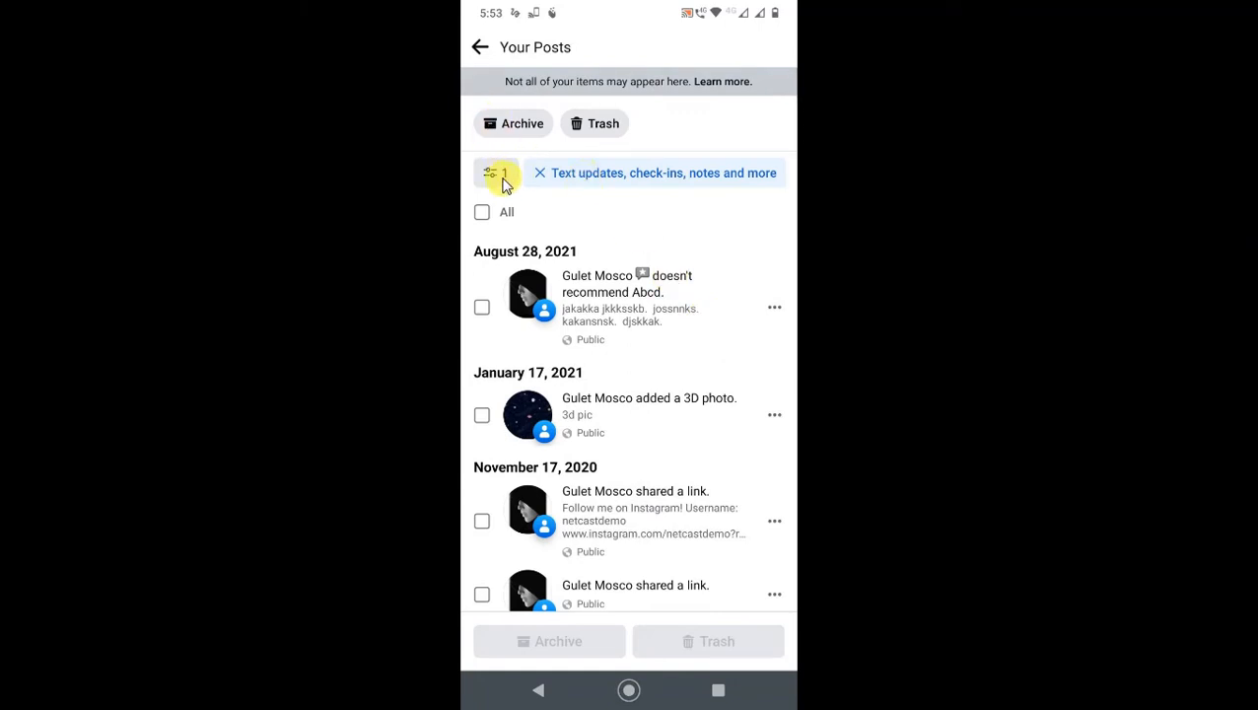
pyautogui.moveTo(498, 175)
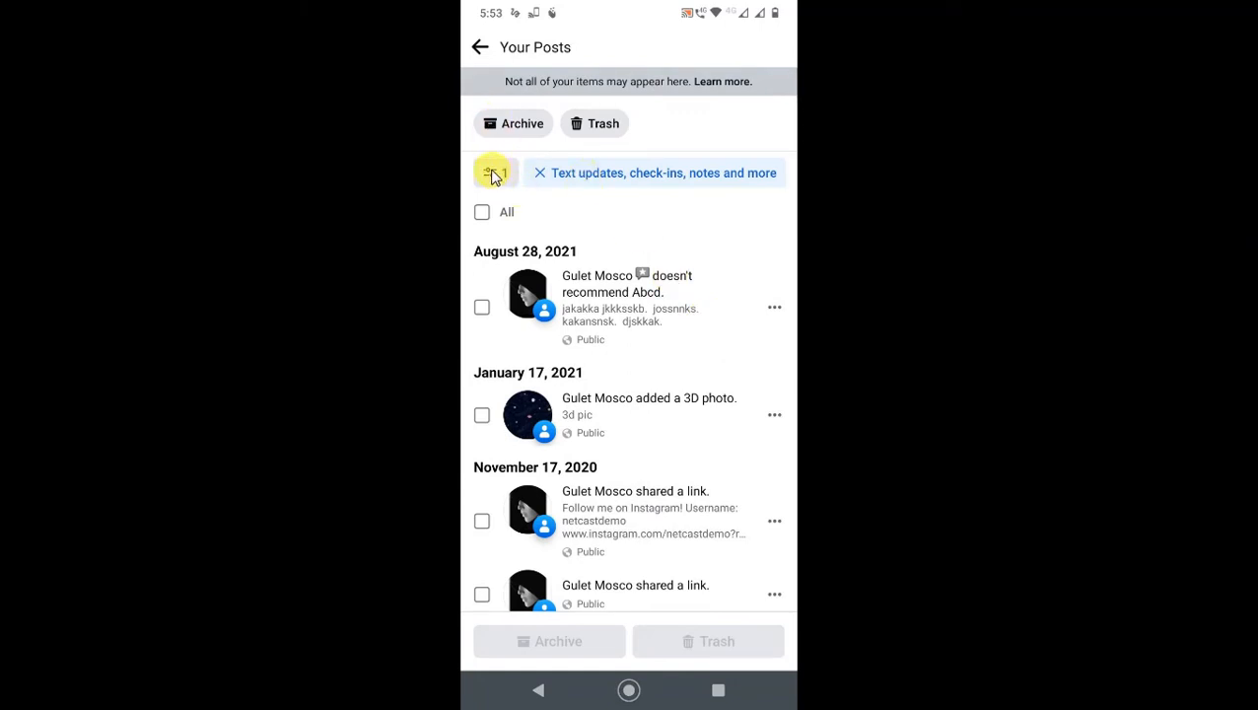
pyautogui.click(493, 173)
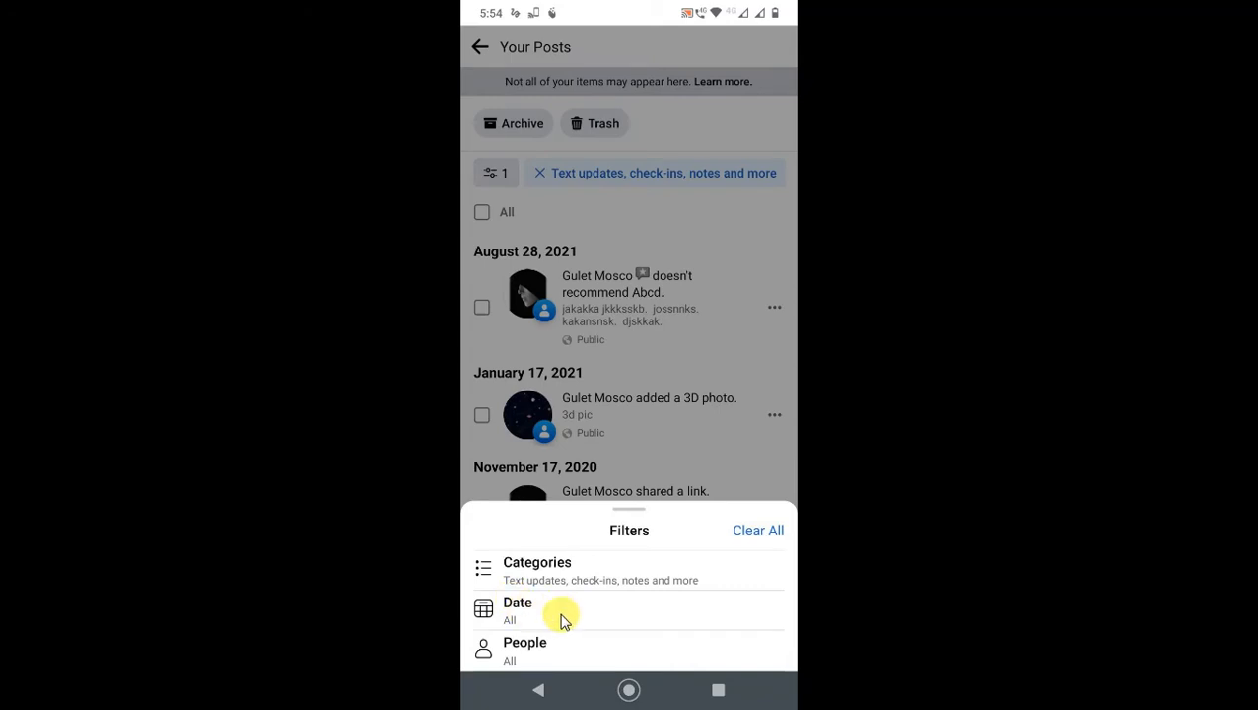
pyautogui.click(518, 609)
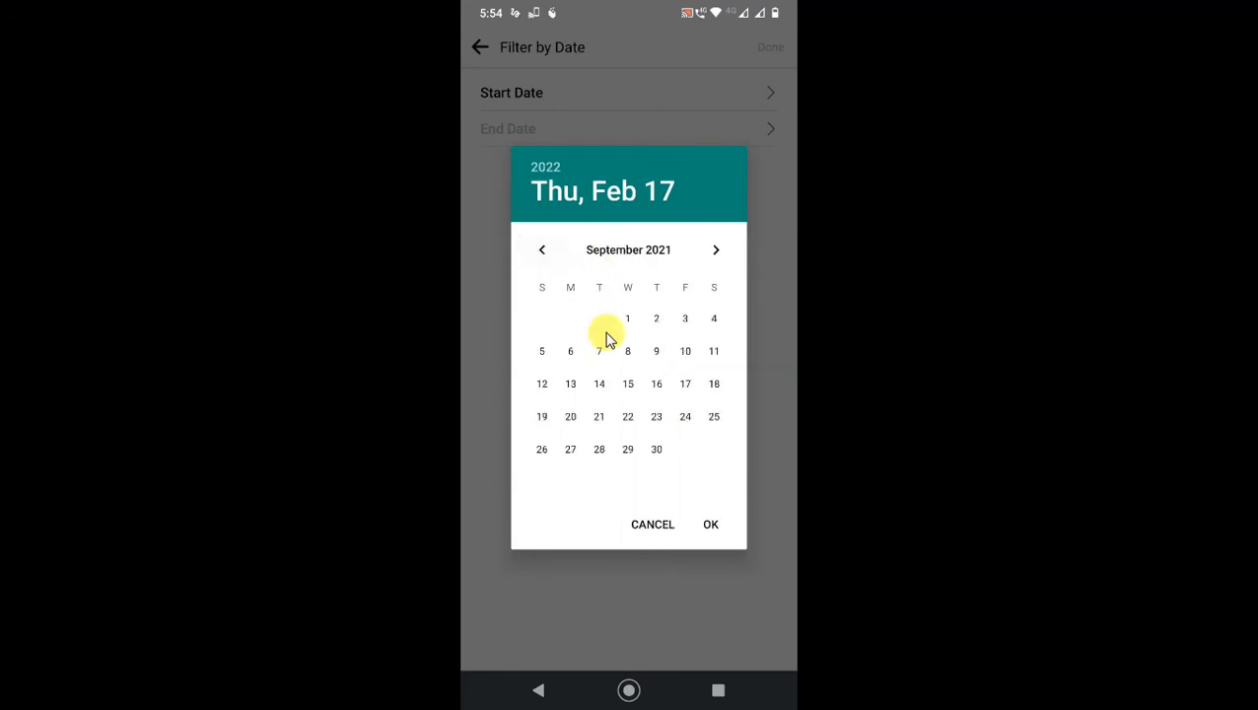
# Step: Apply a date filter with start and end date 2/17/21, leaving no posts listed
pyautogui.click(710, 524)
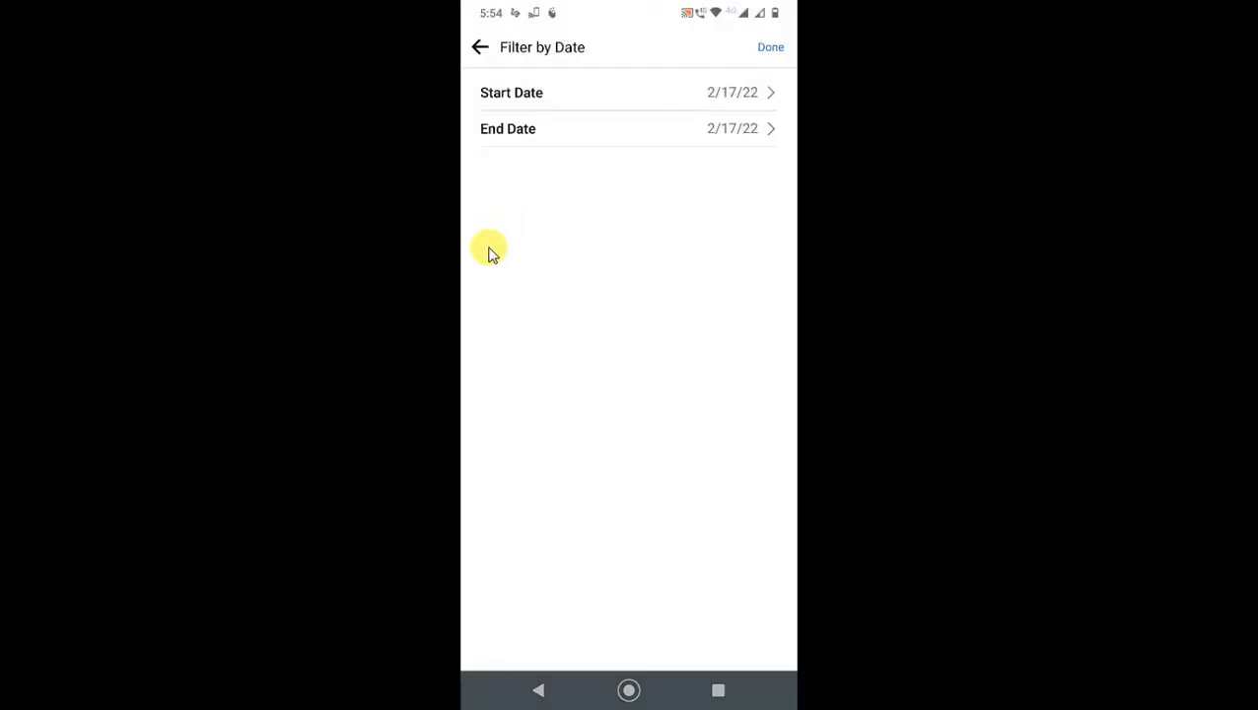
pyautogui.moveTo(586, 181)
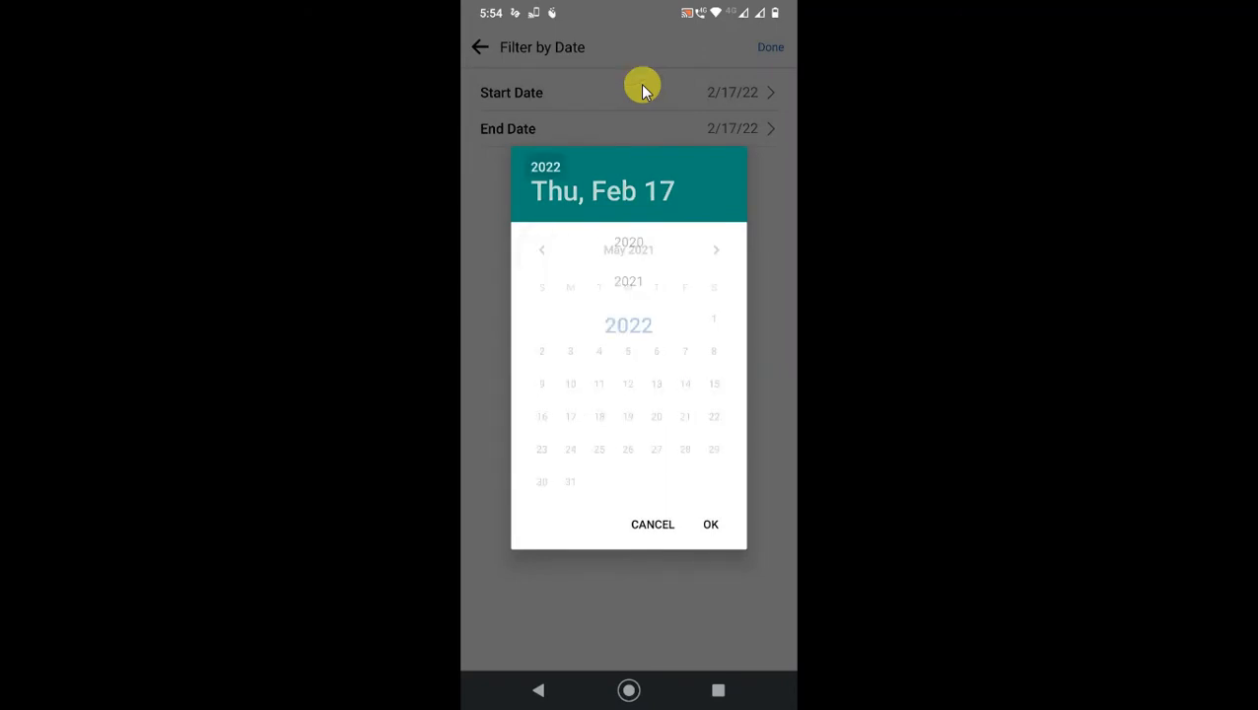
pyautogui.click(628, 281)
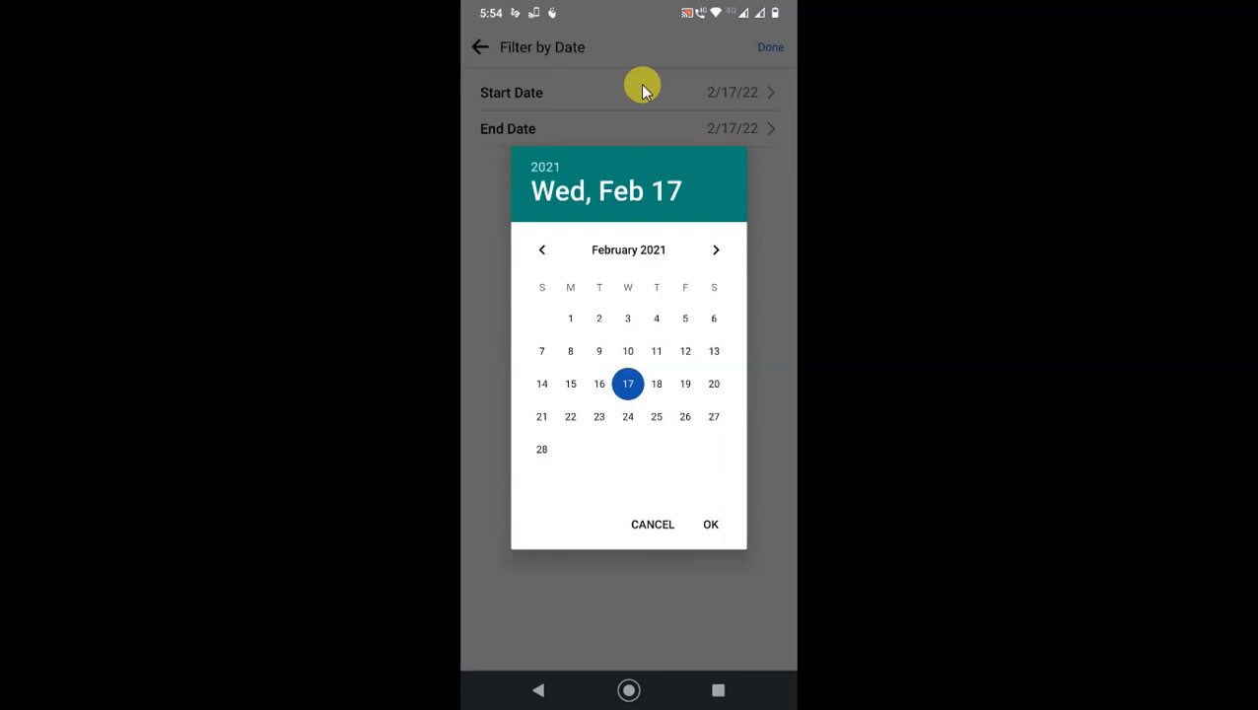
pyautogui.moveTo(562, 120)
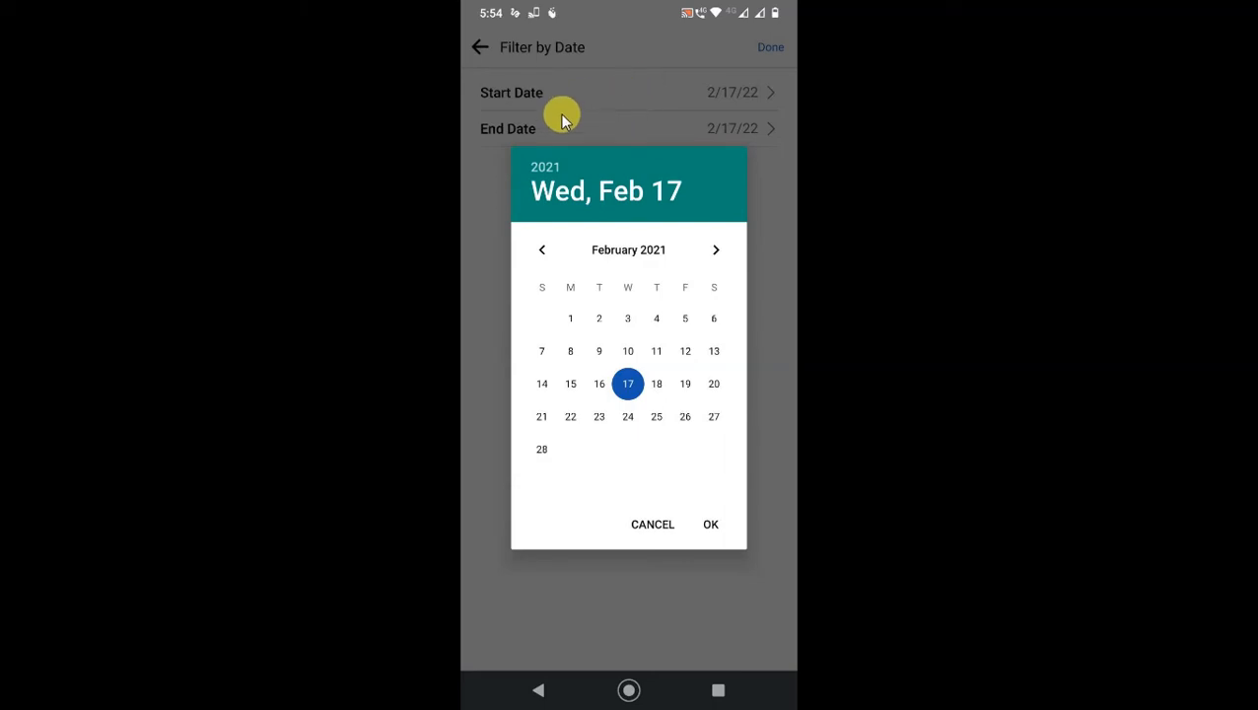
pyautogui.moveTo(621, 190)
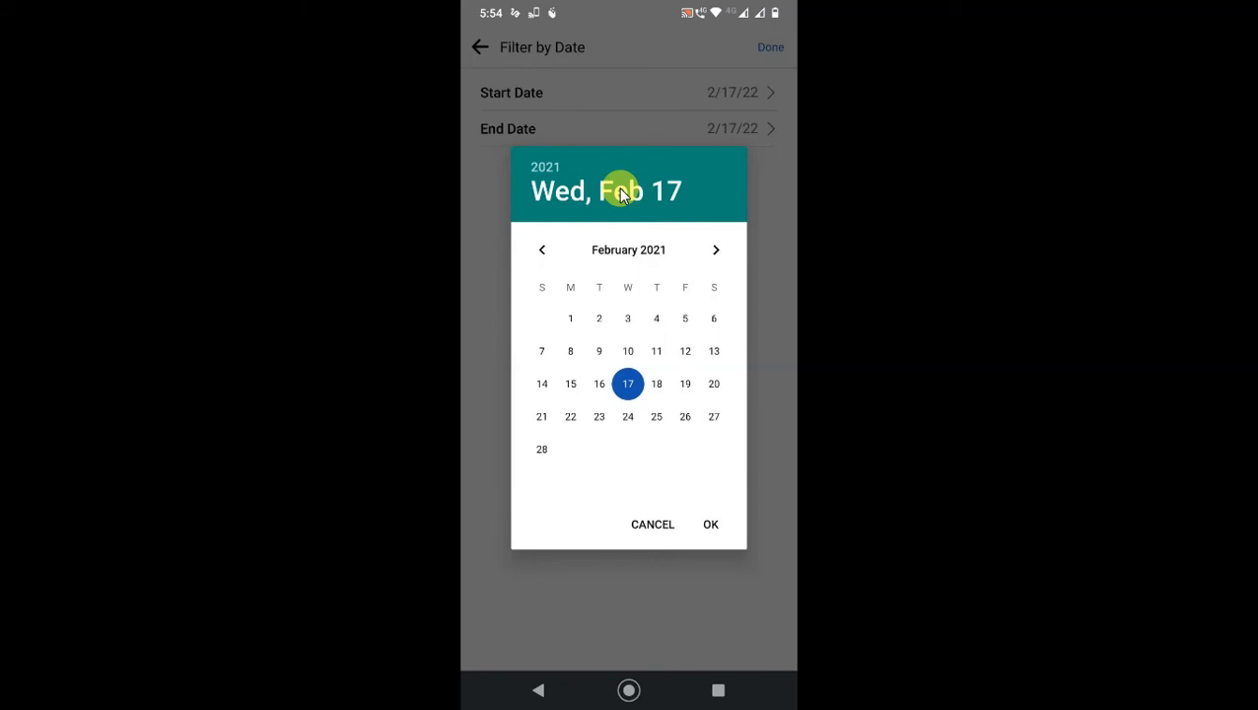
pyautogui.click(716, 250)
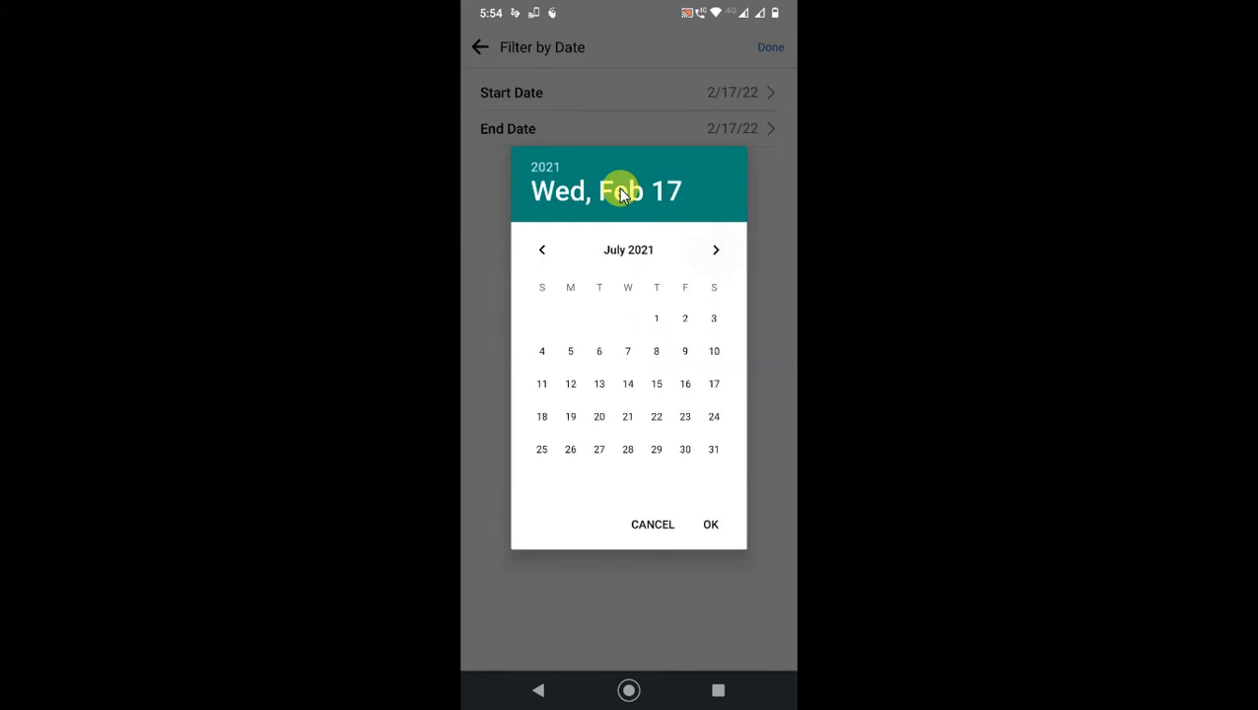
pyautogui.click(716, 249)
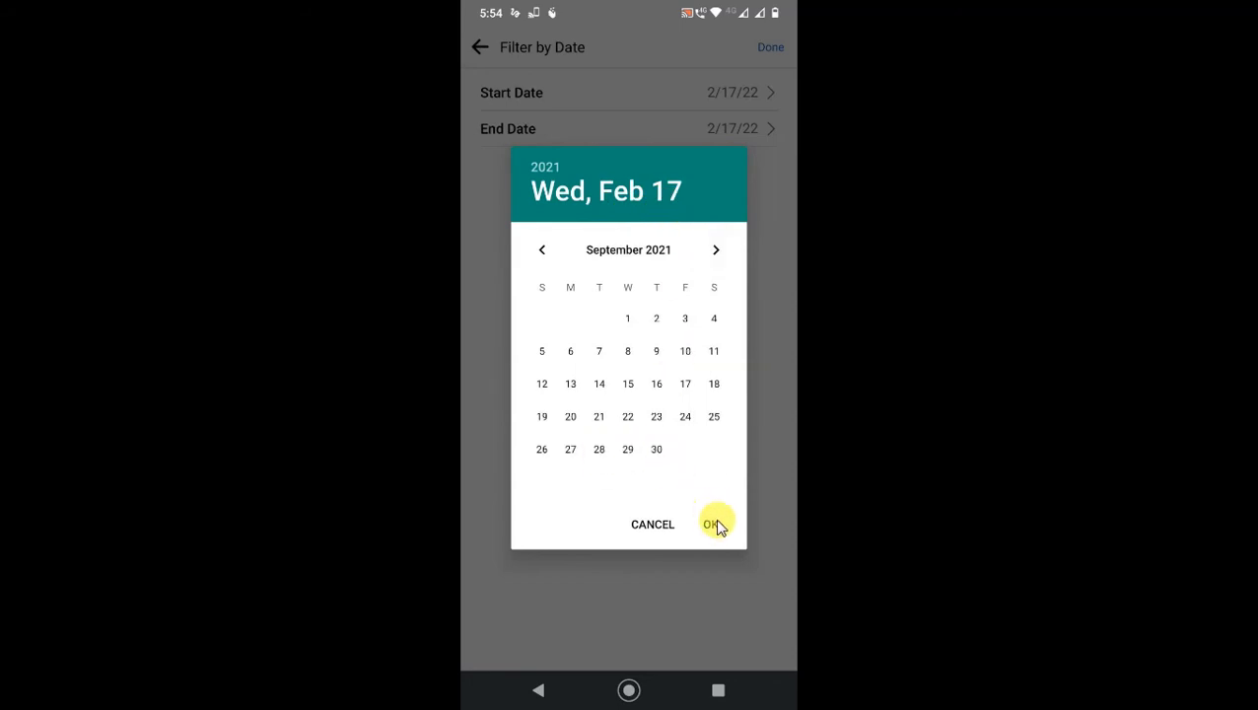
pyautogui.click(715, 523)
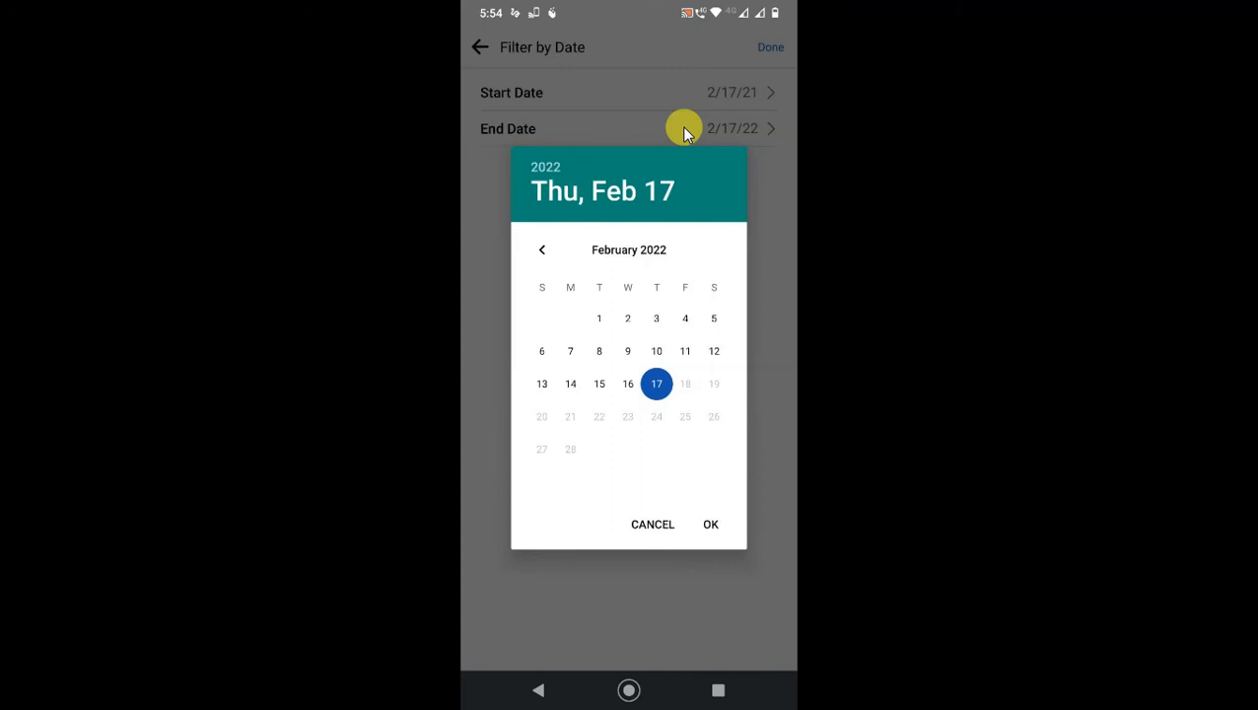
pyautogui.click(541, 250)
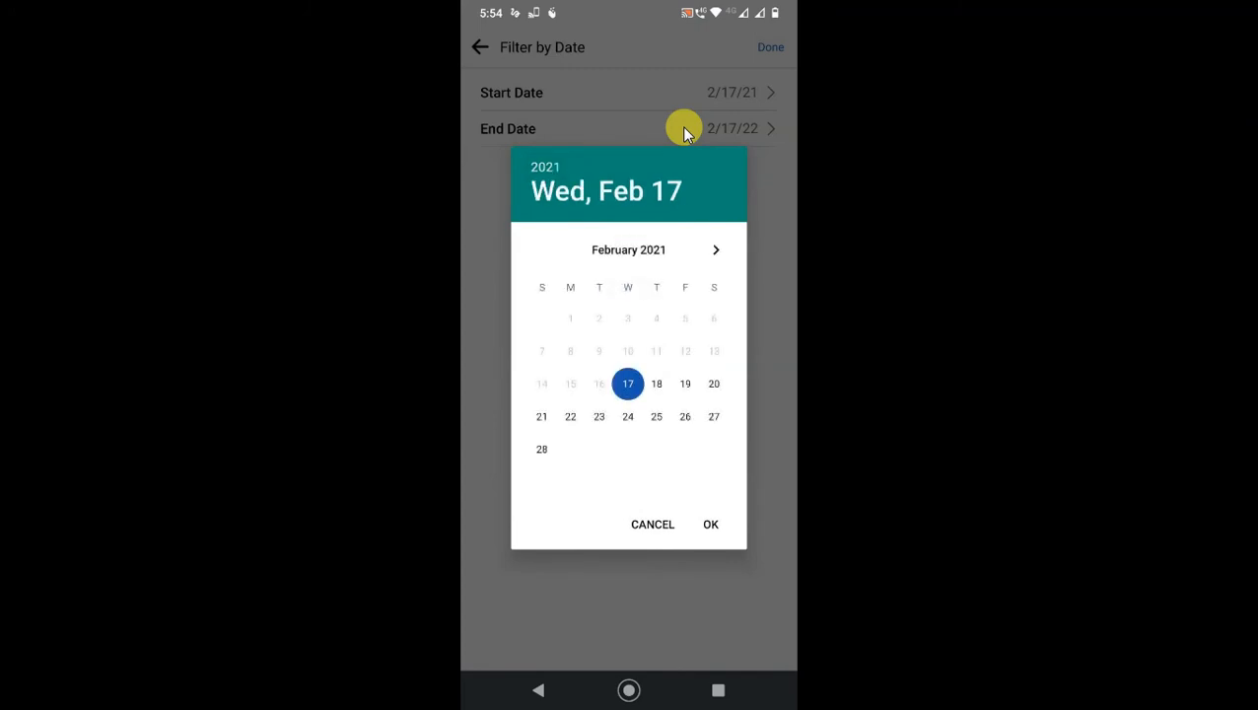
pyautogui.click(716, 249)
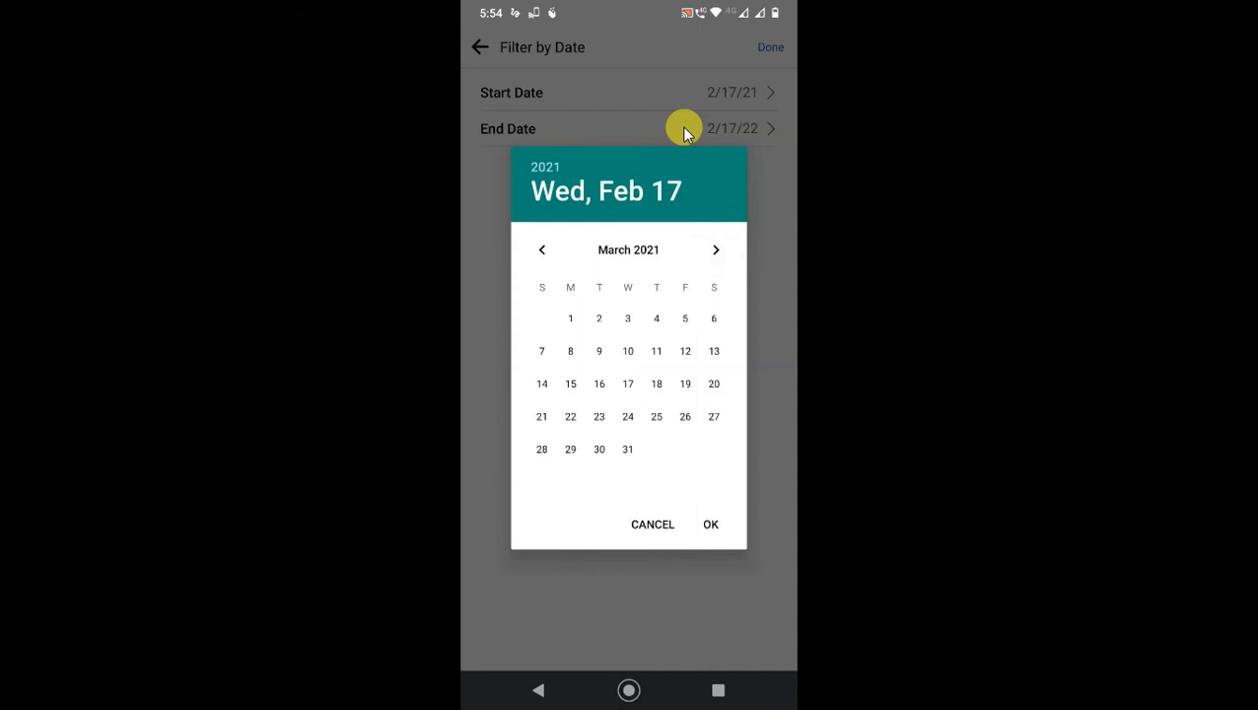
pyautogui.click(716, 250)
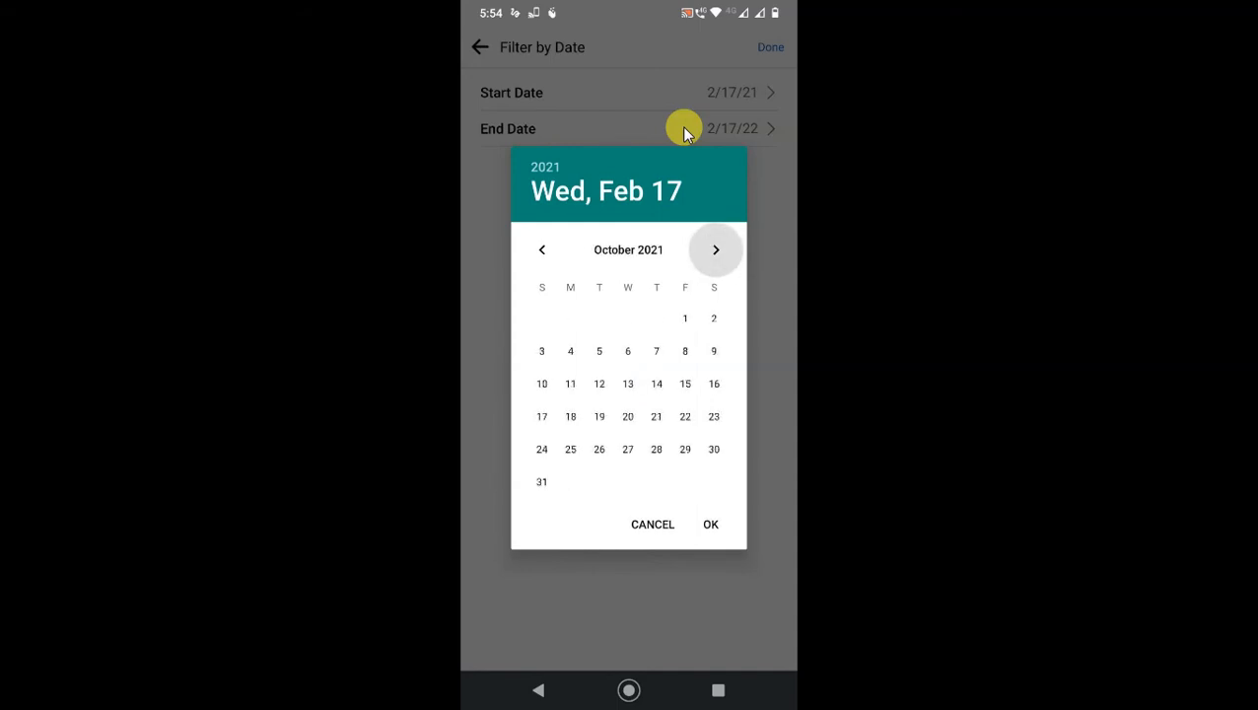
pyautogui.click(716, 249)
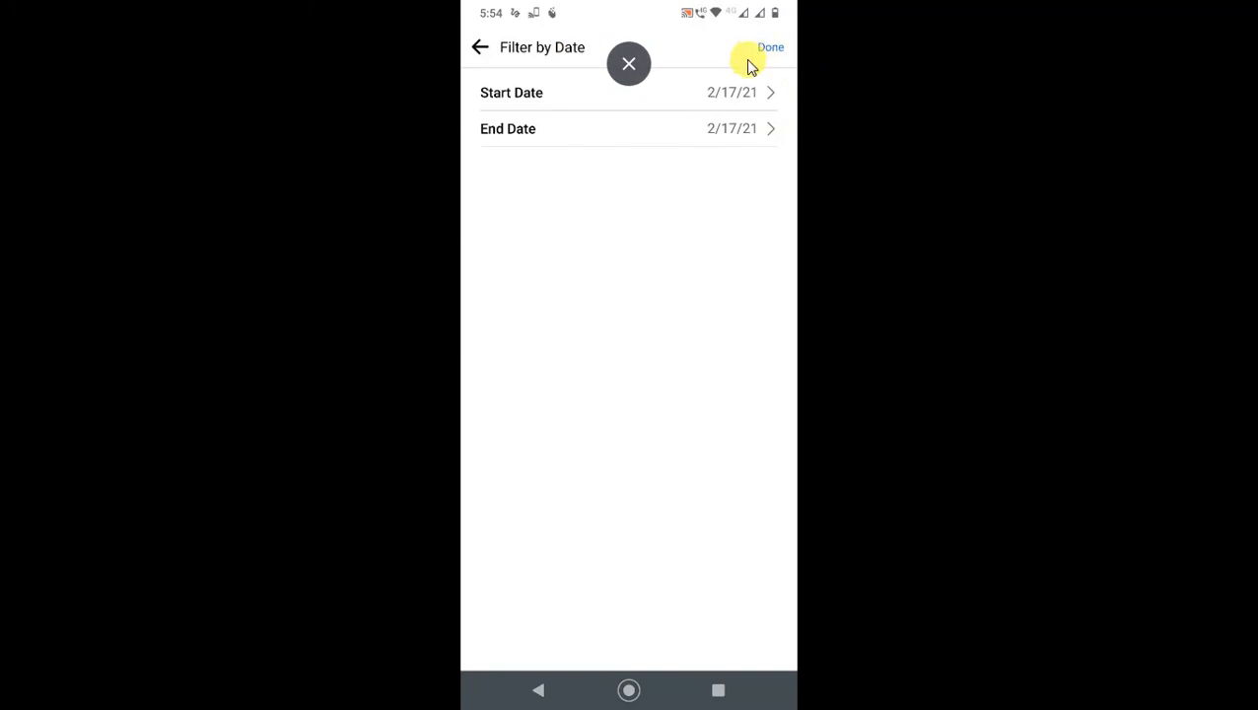
pyautogui.click(769, 46)
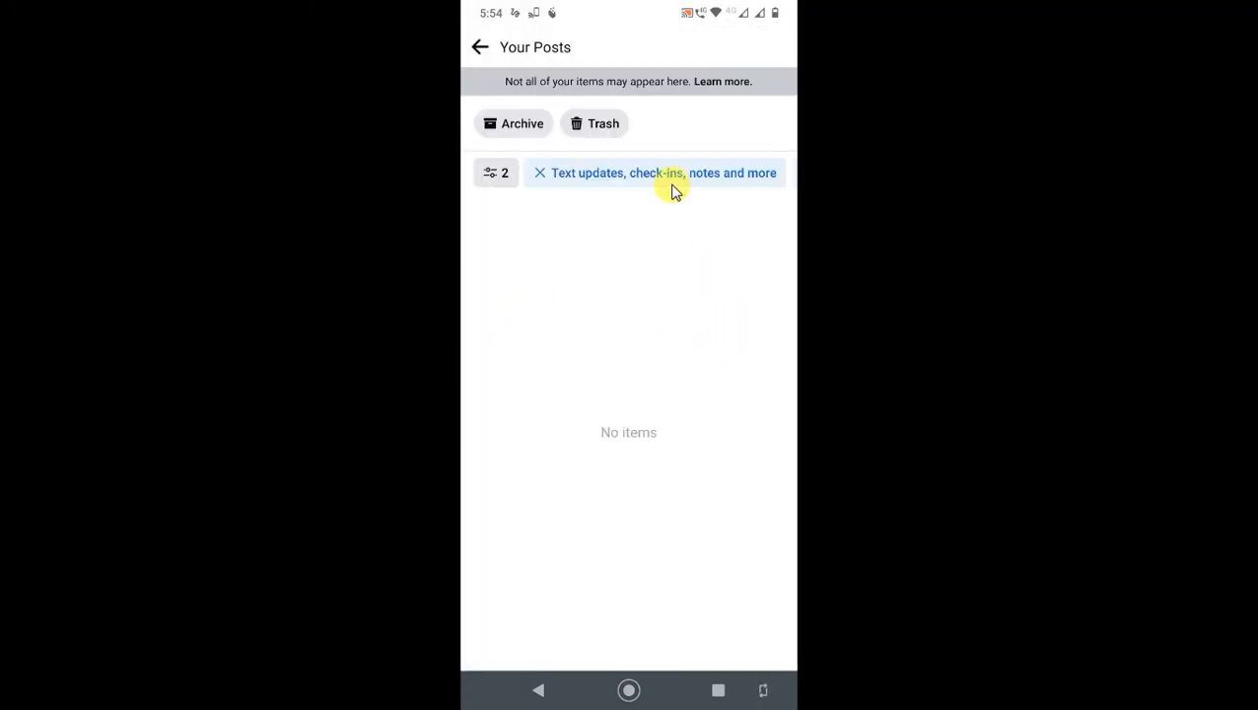
pyautogui.moveTo(710, 412)
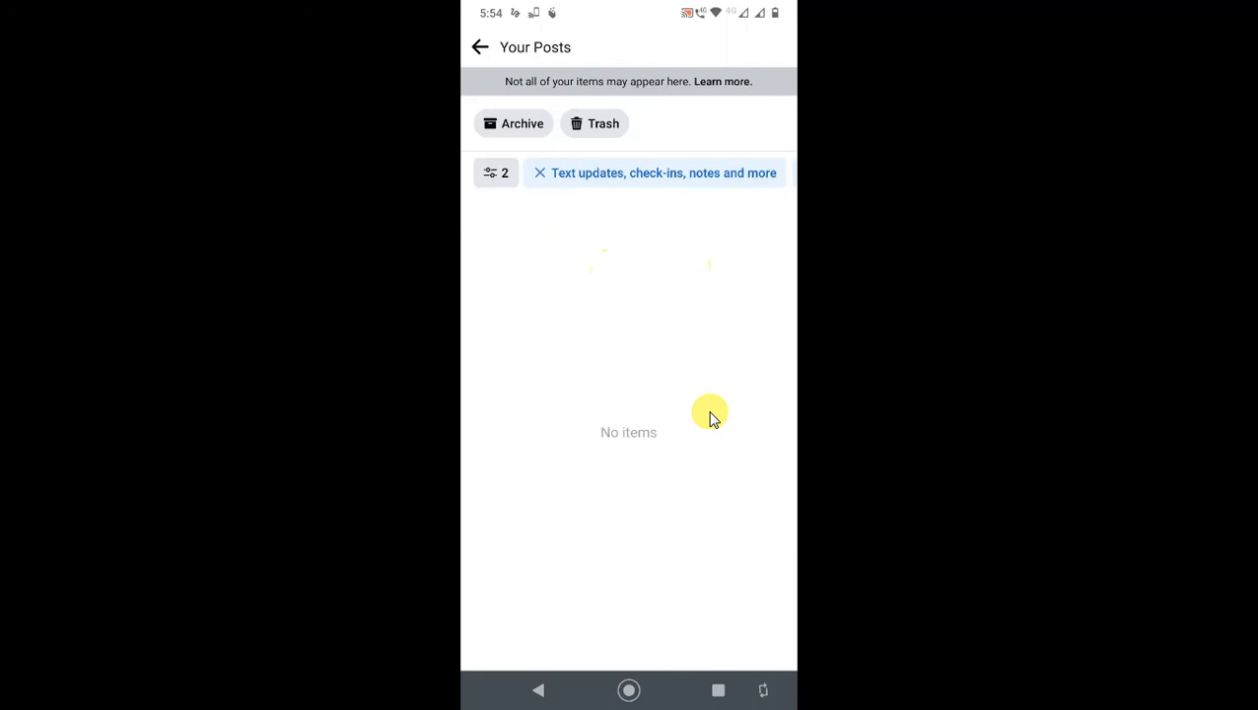
pyautogui.moveTo(693, 434)
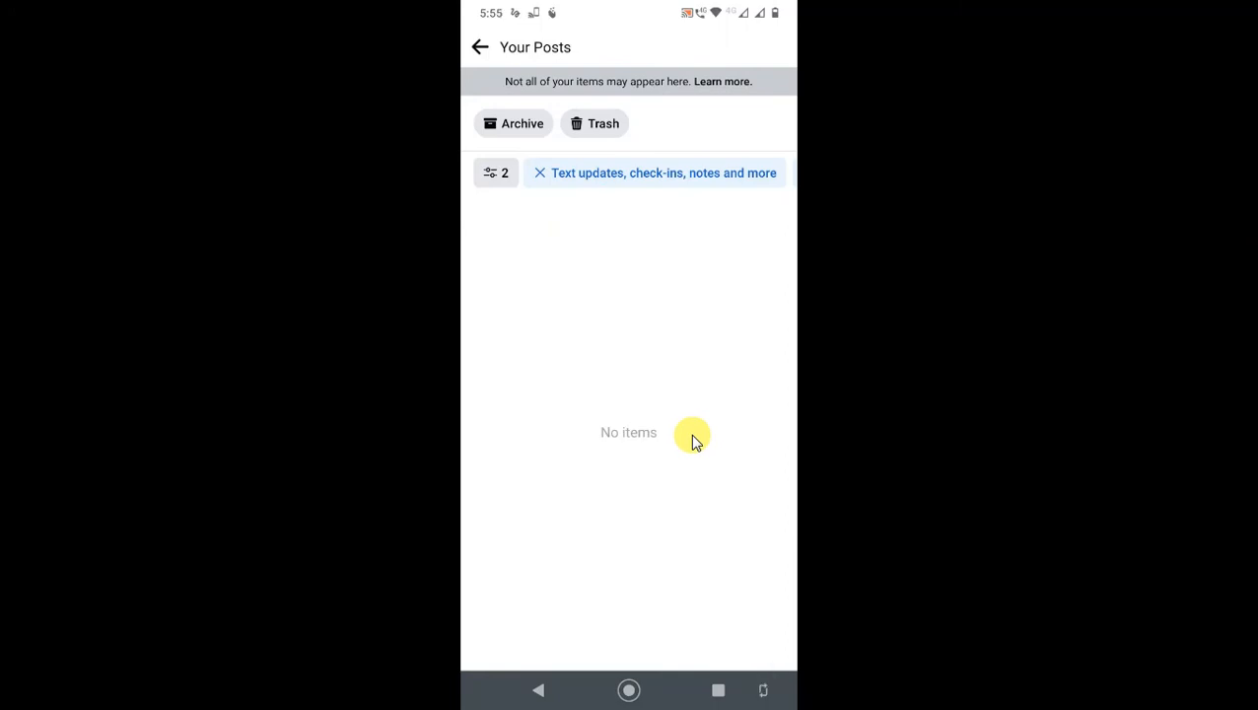
# Step: Clear the date filter and select all 40 posts with the All checkbox
pyautogui.click(496, 173)
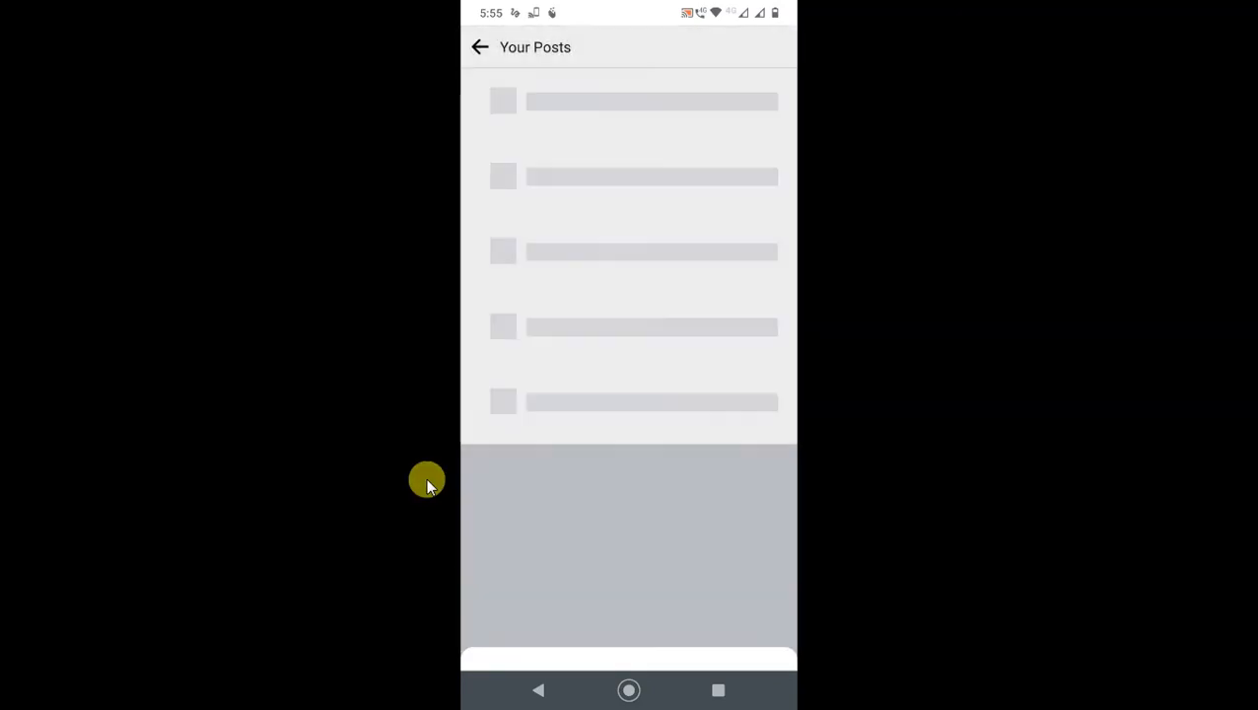
pyautogui.moveTo(603, 301)
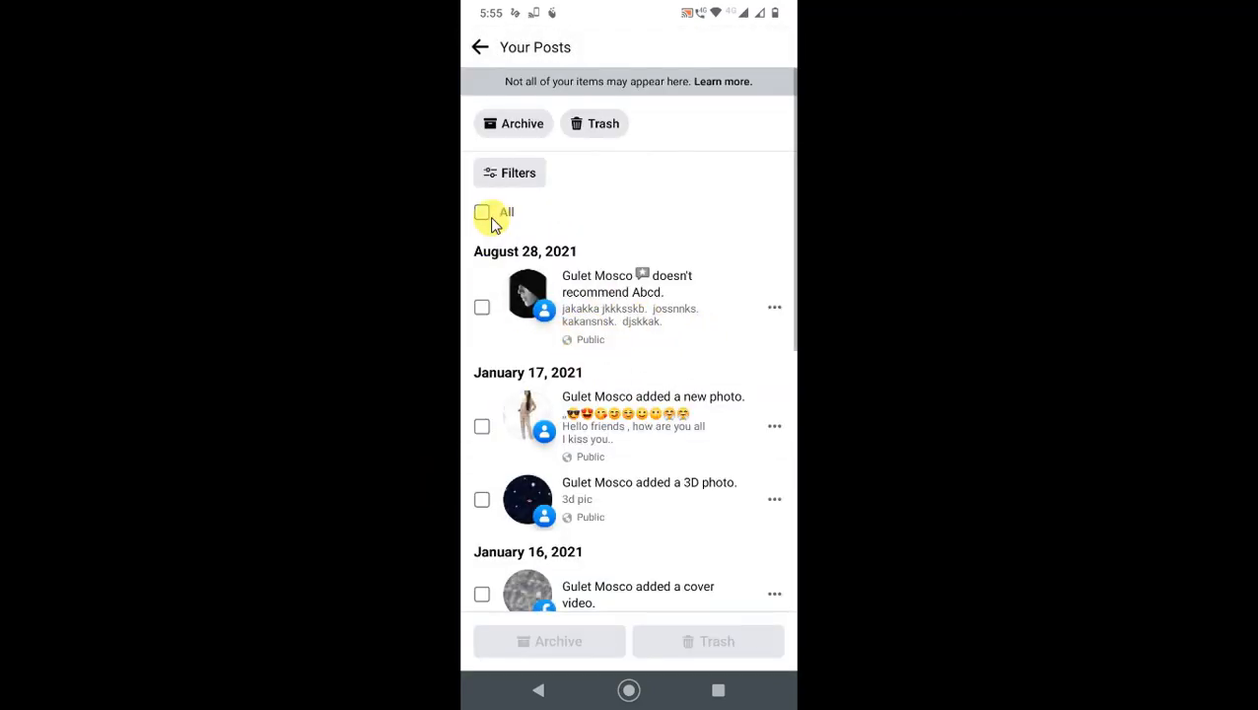
pyautogui.click(483, 212)
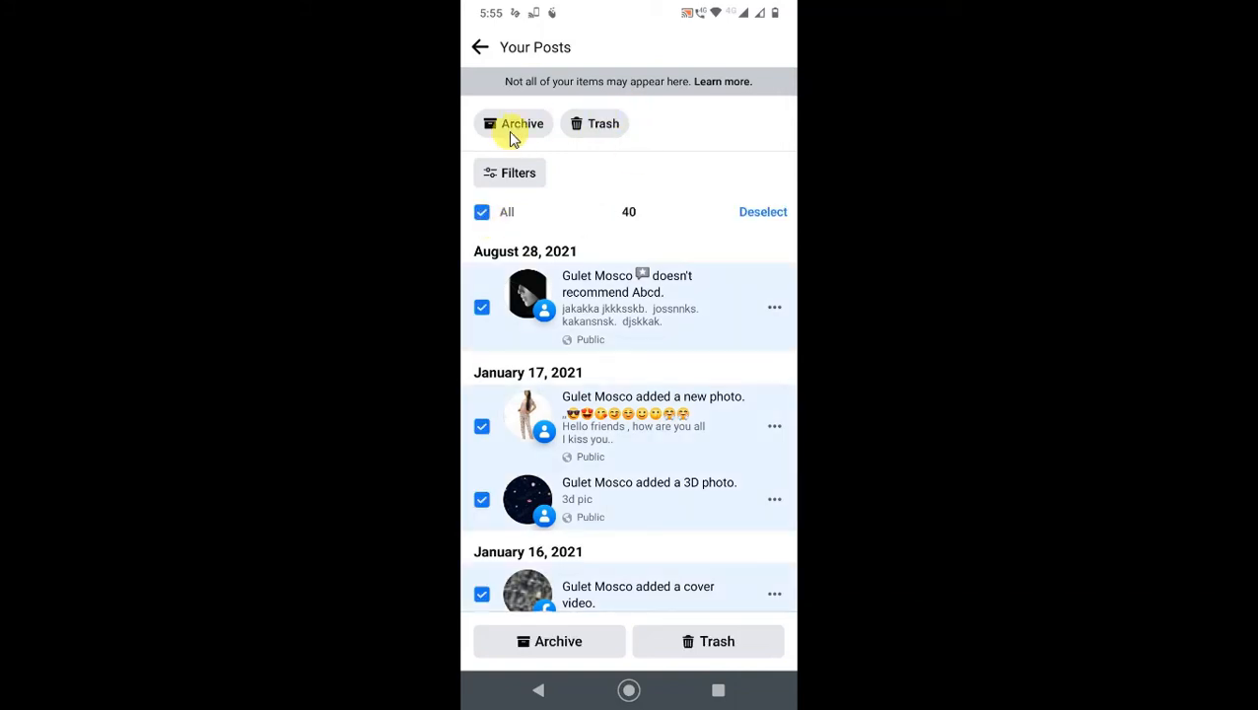
pyautogui.moveTo(675, 629)
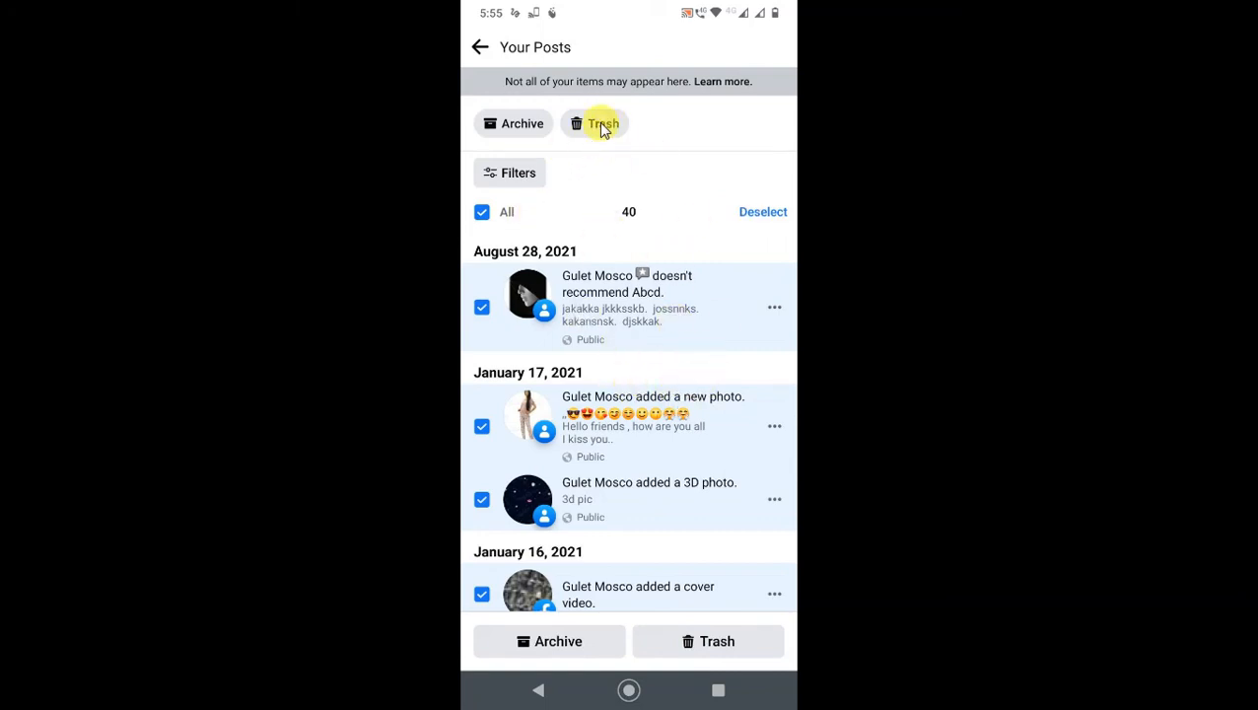
pyautogui.moveTo(596, 403)
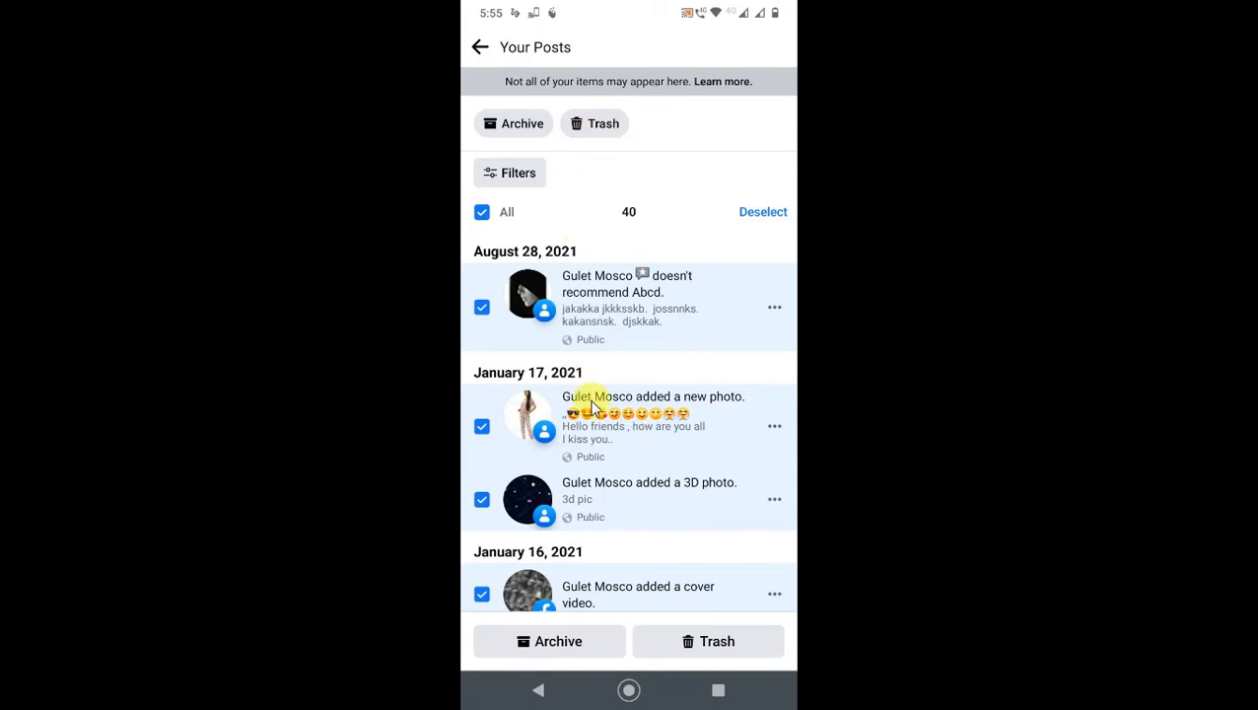
# Step: Return from the selected posts list to the Activity Log overview
pyautogui.click(480, 46)
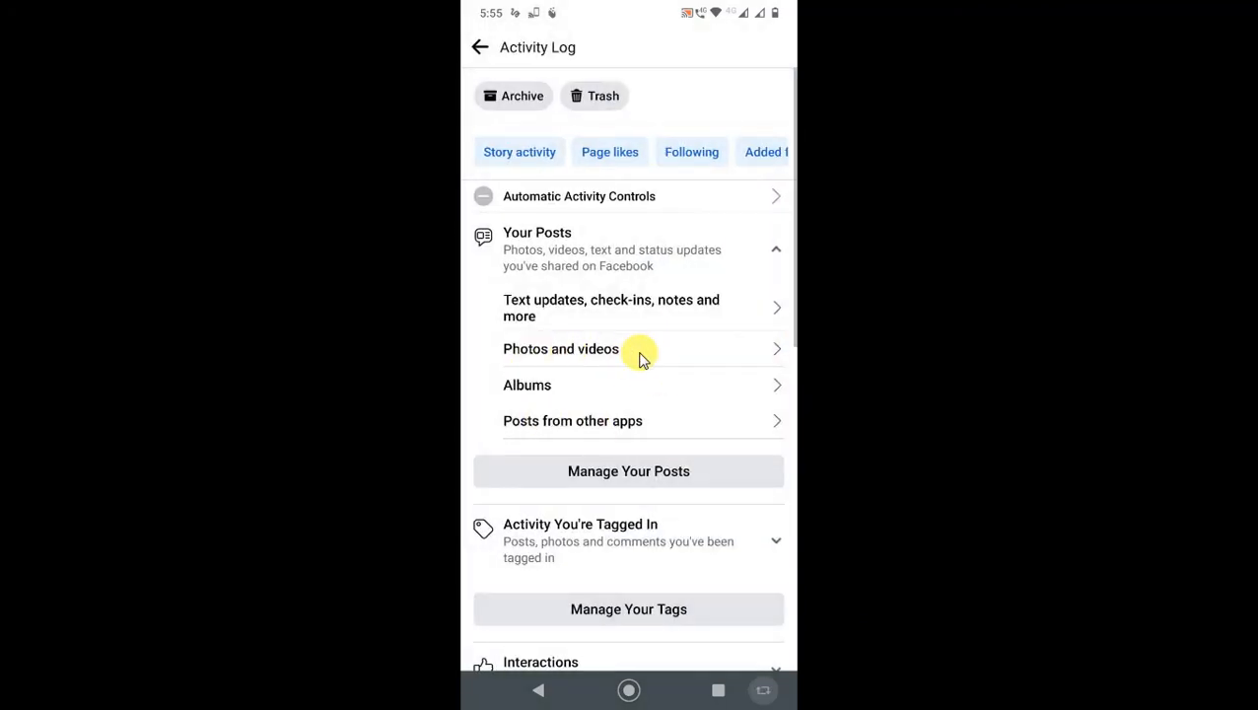
pyautogui.moveTo(631, 348)
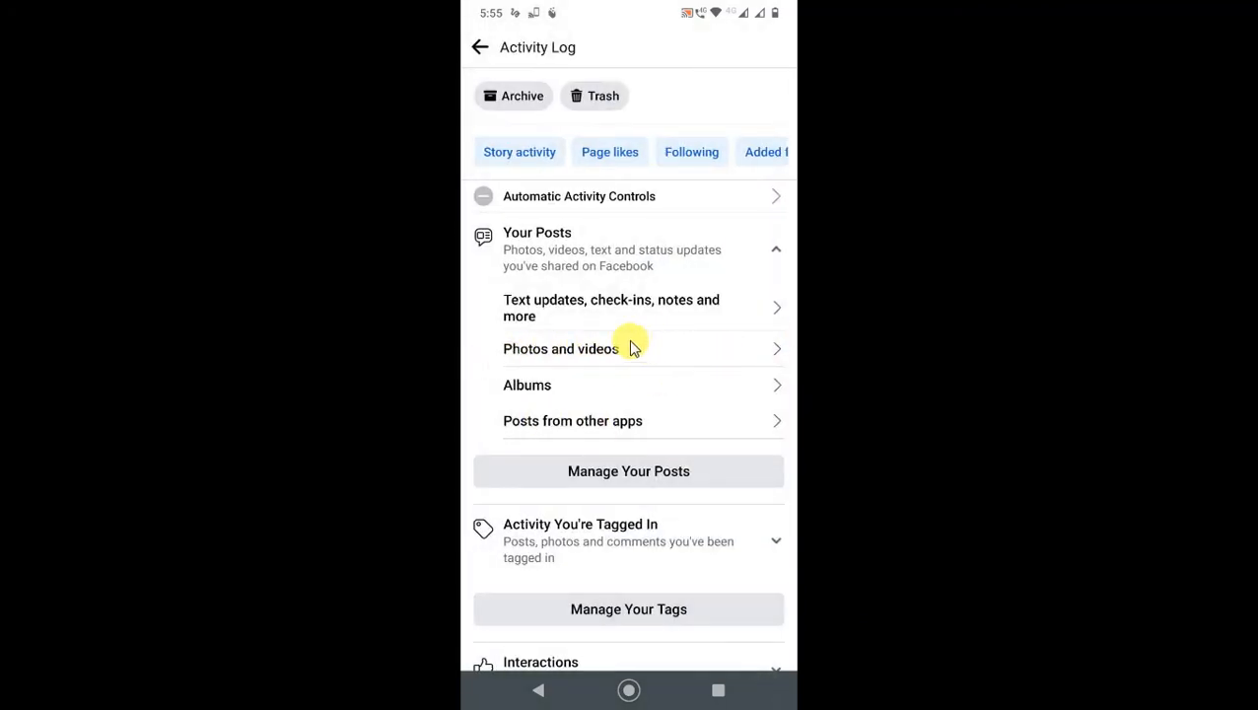
# Step: Reopen Activity Log, expand Your Posts, and open another category such as Photos and videos
pyautogui.click(480, 46)
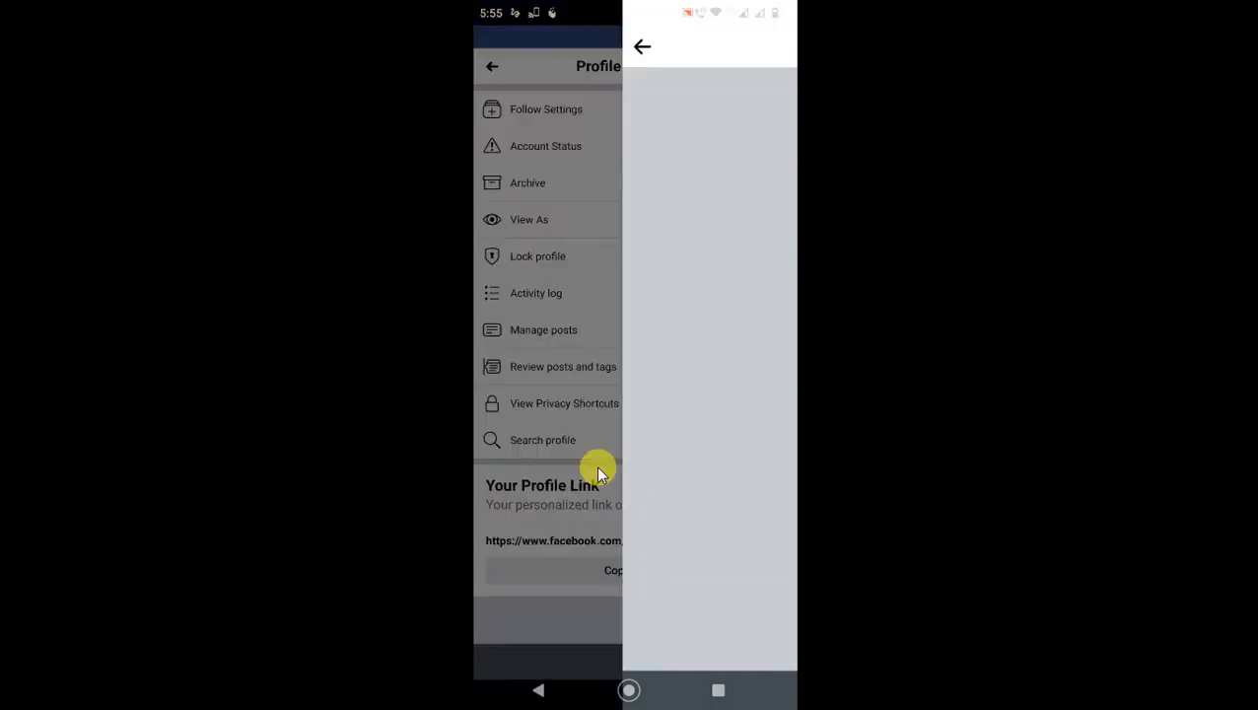
pyautogui.click(536, 293)
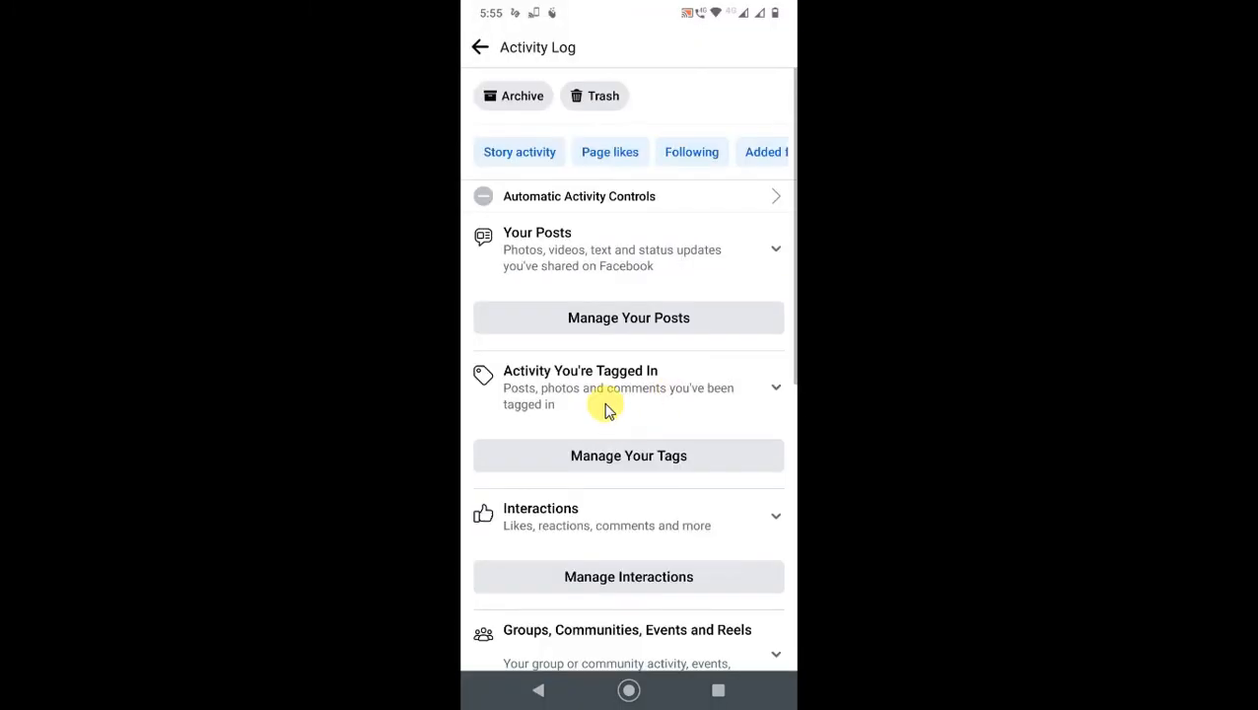
pyautogui.click(776, 249)
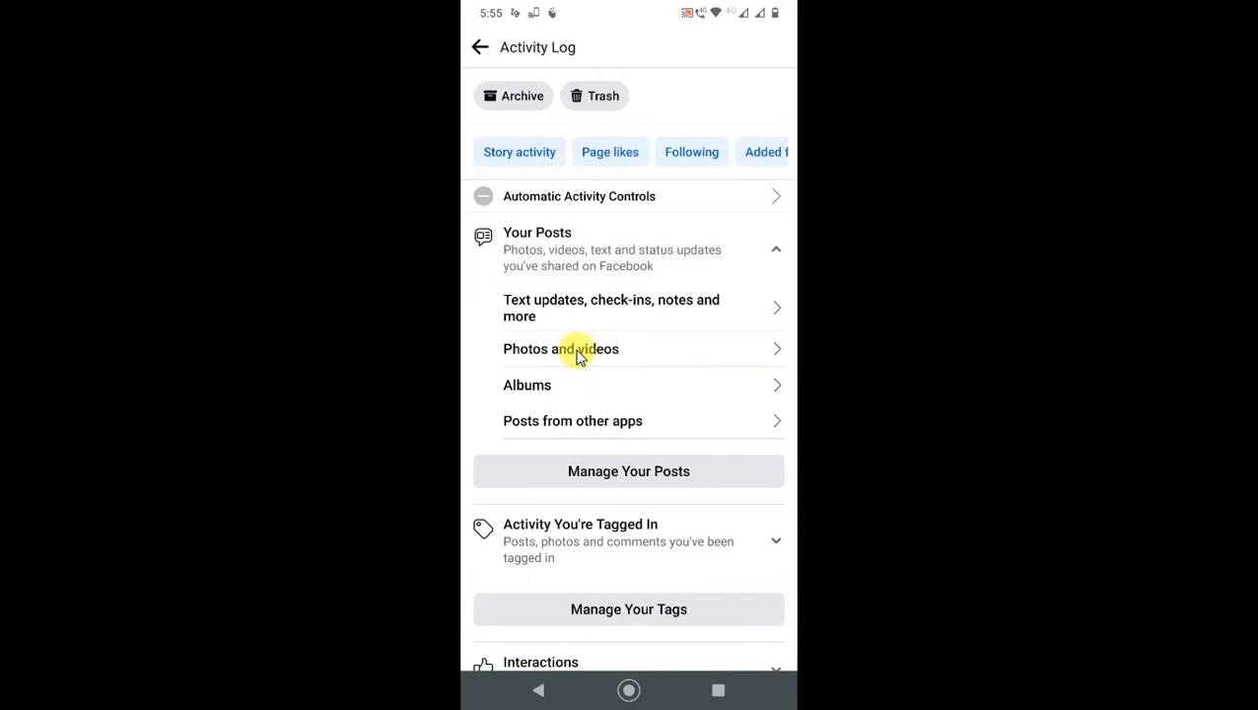
pyautogui.click(561, 349)
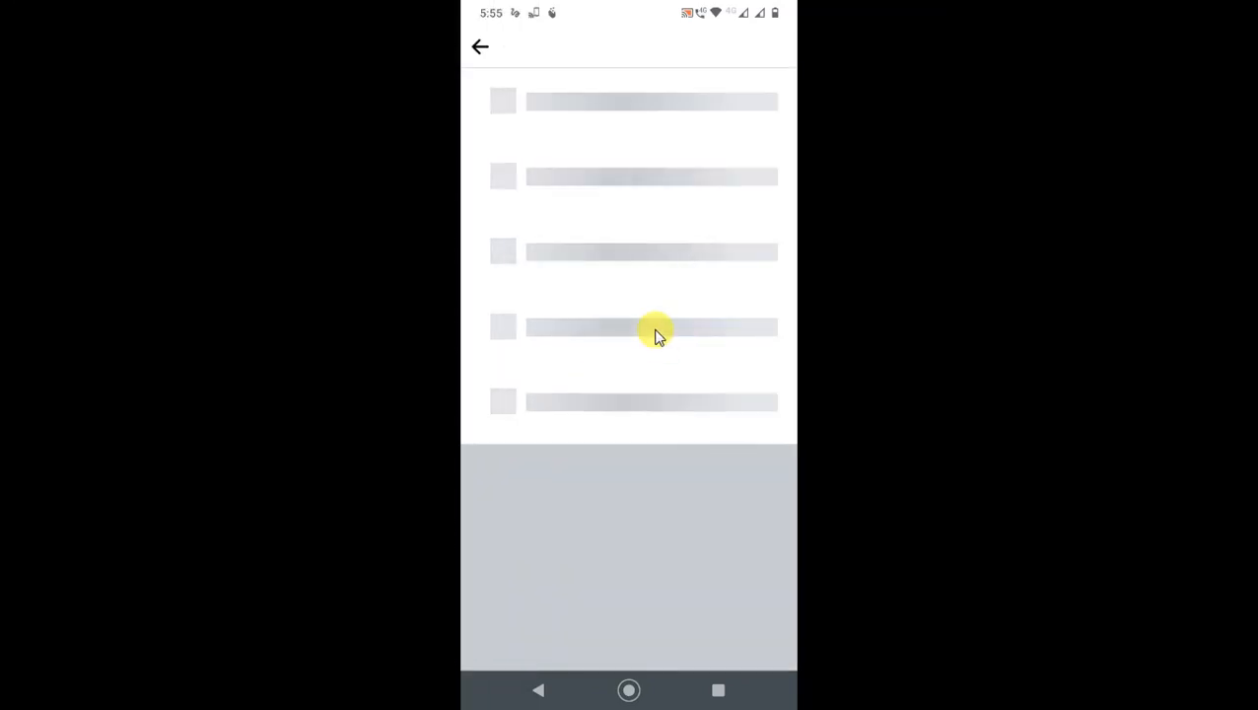